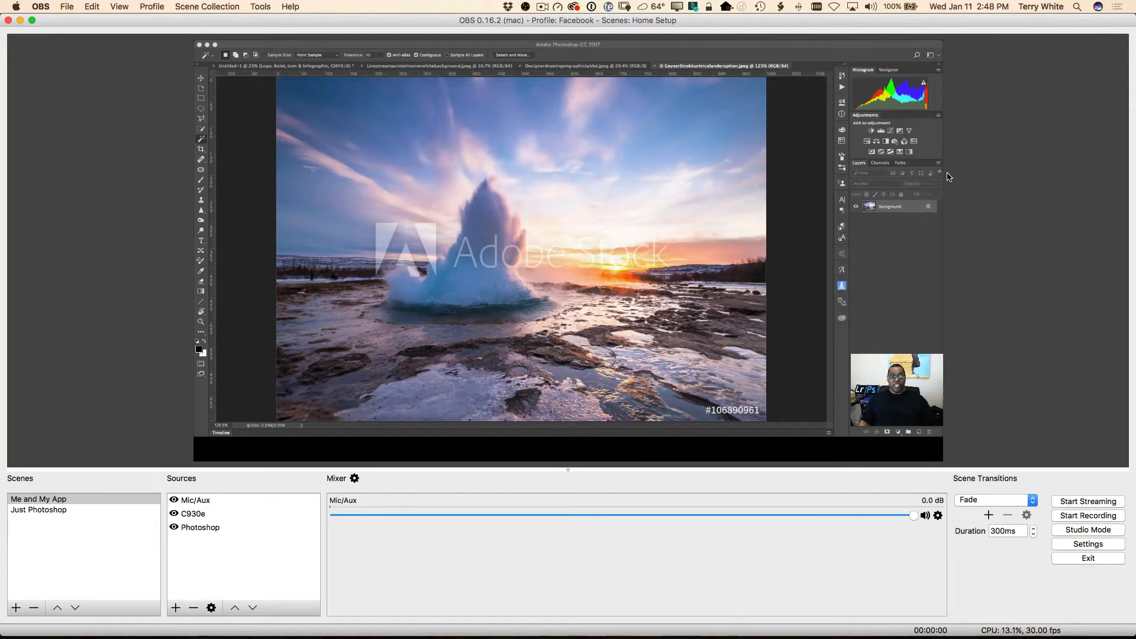
mouse_move(578, 396)
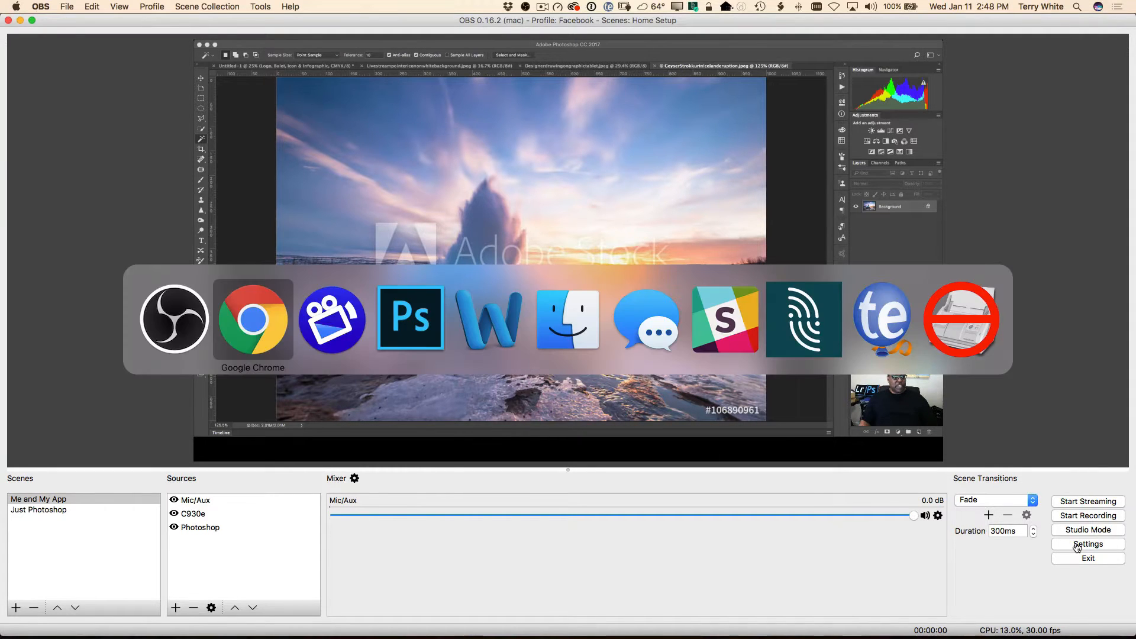
Open the Twitch channel Dashboard from the account menu in the browser
click(253, 319)
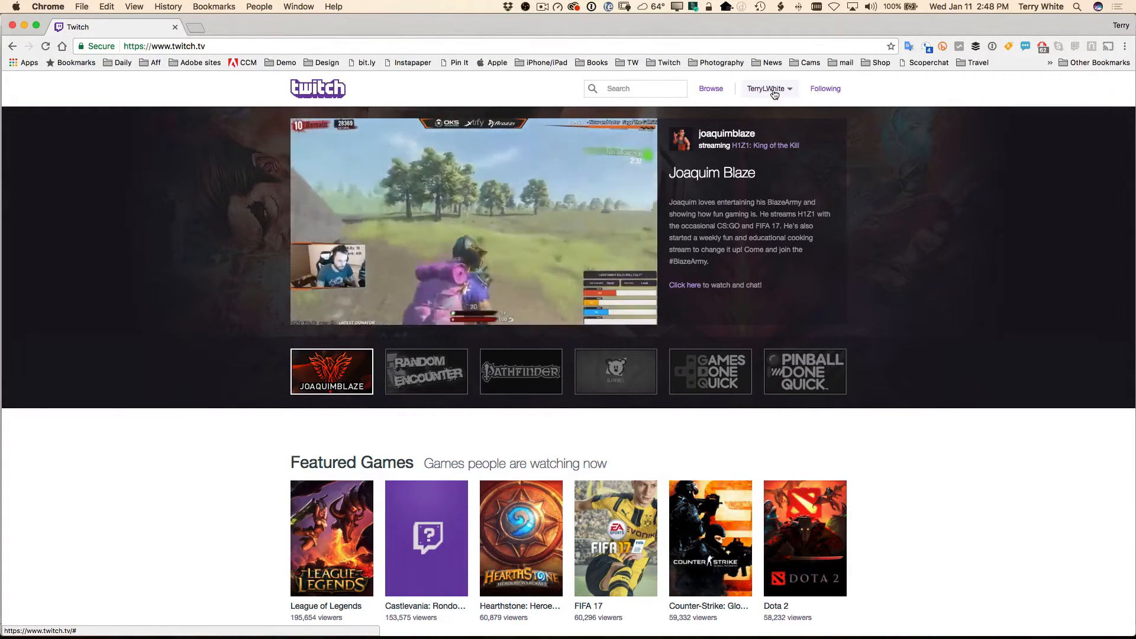
click(769, 89)
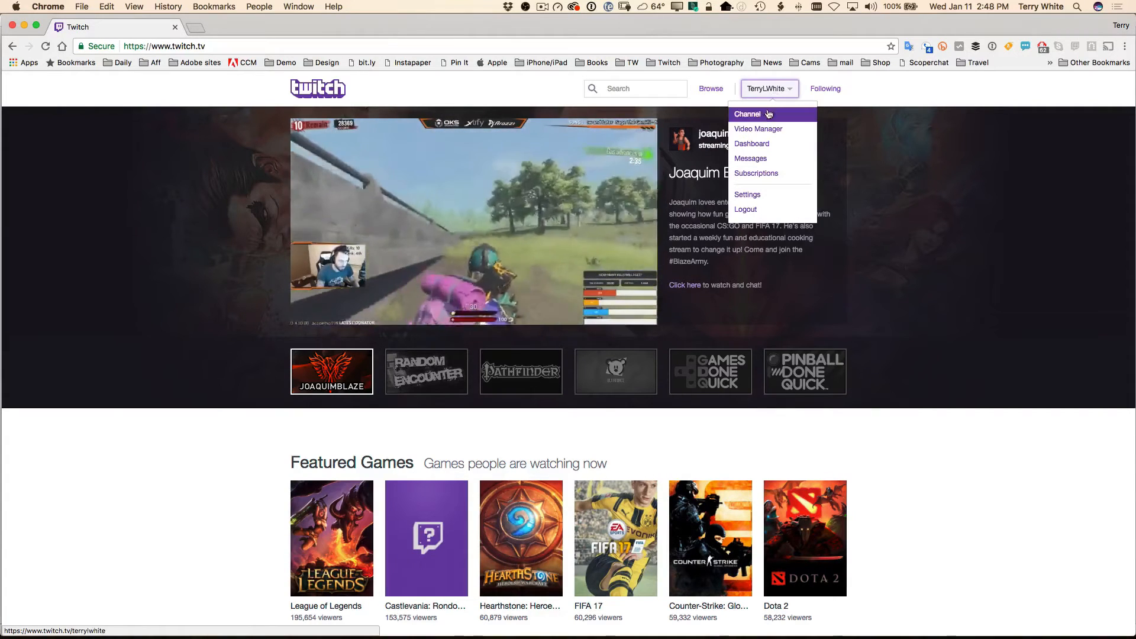
mouse_move(759, 145)
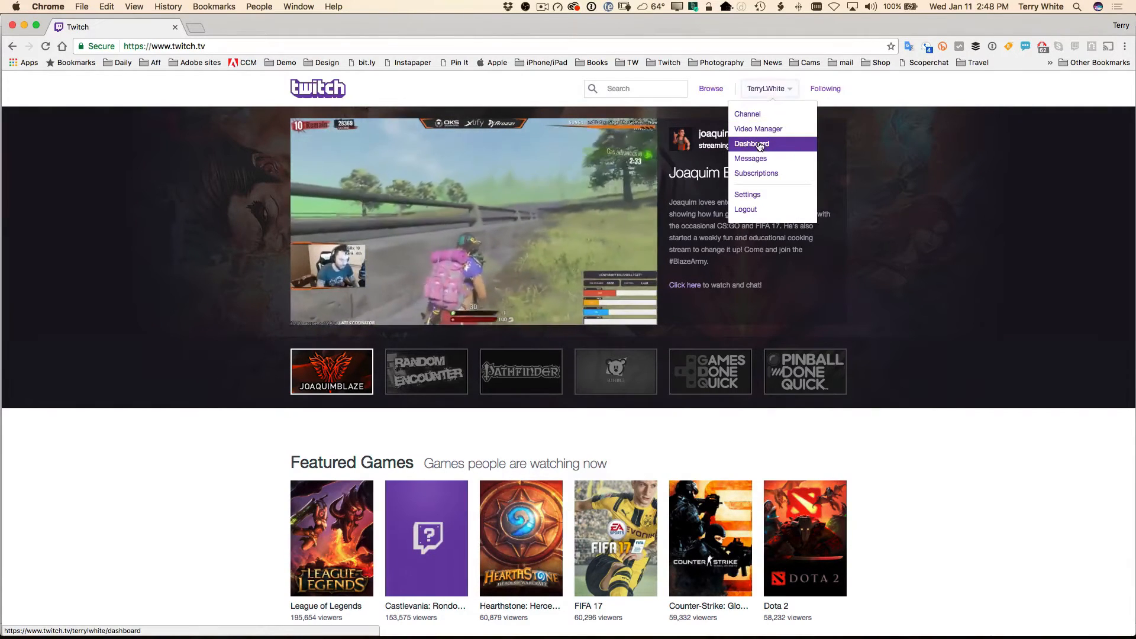
click(751, 143)
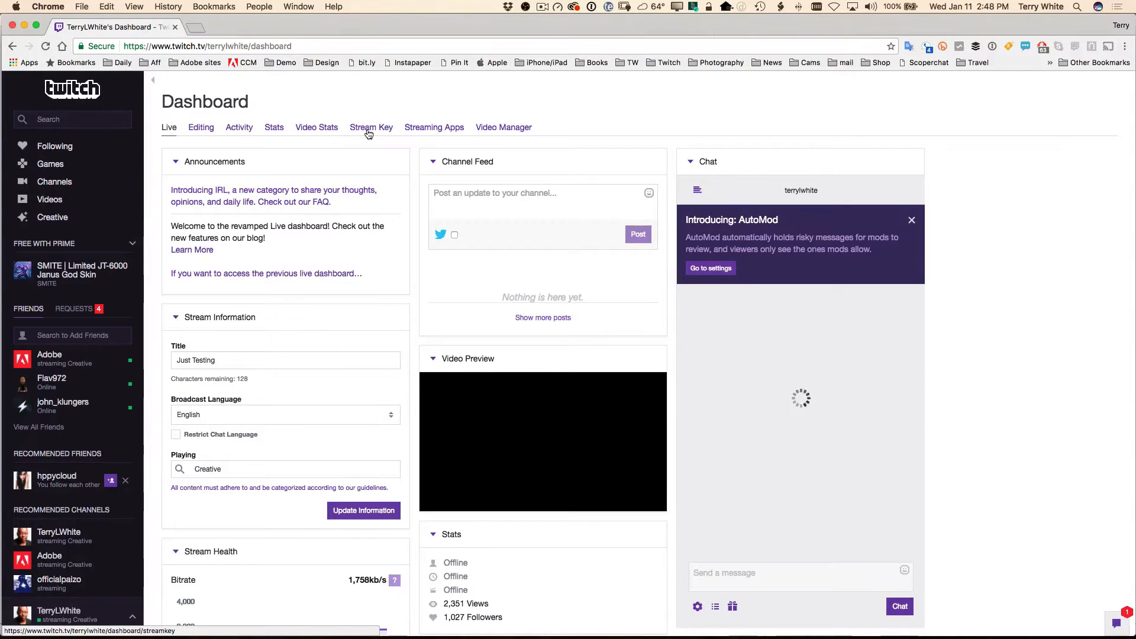
Open the Stream Key page and dismiss the reveal warning, keeping the key hidden
click(371, 127)
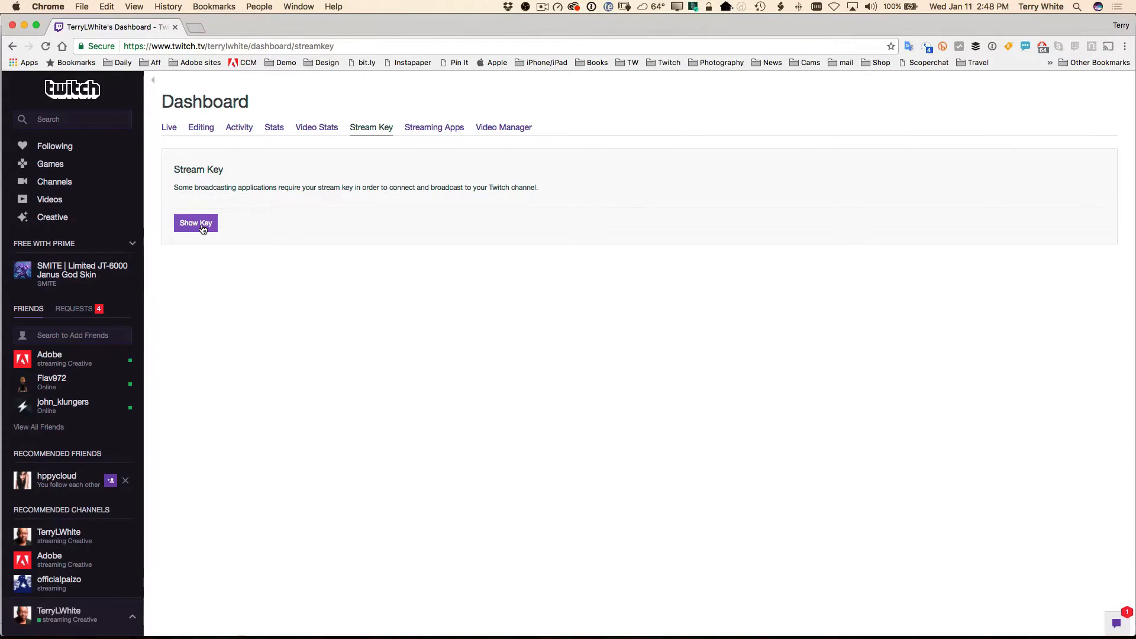
click(195, 223)
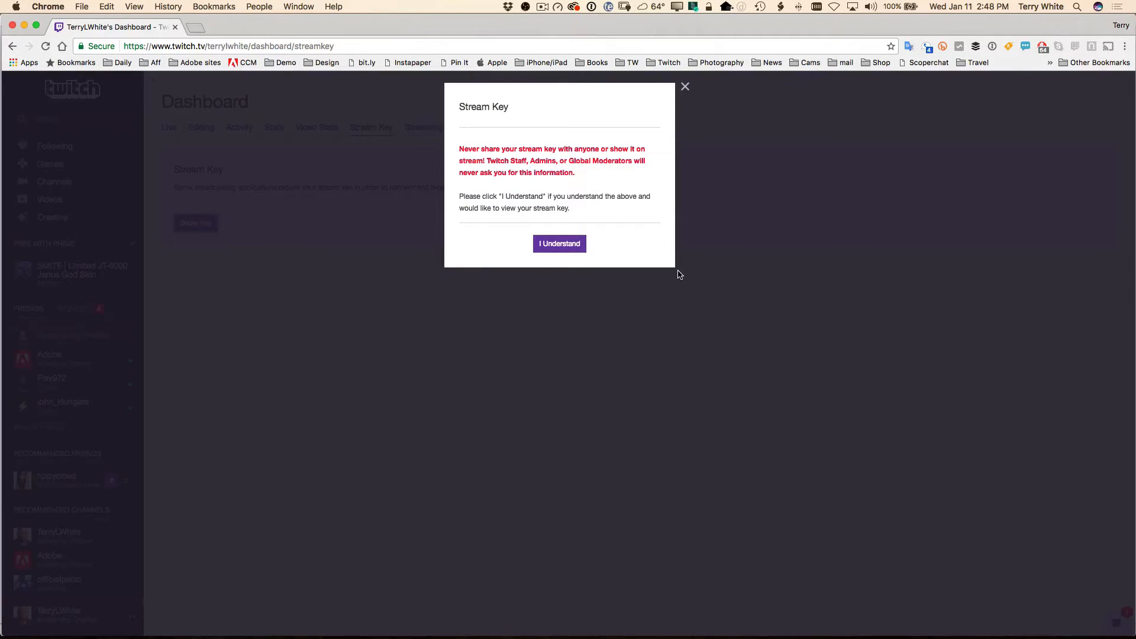
mouse_move(655, 264)
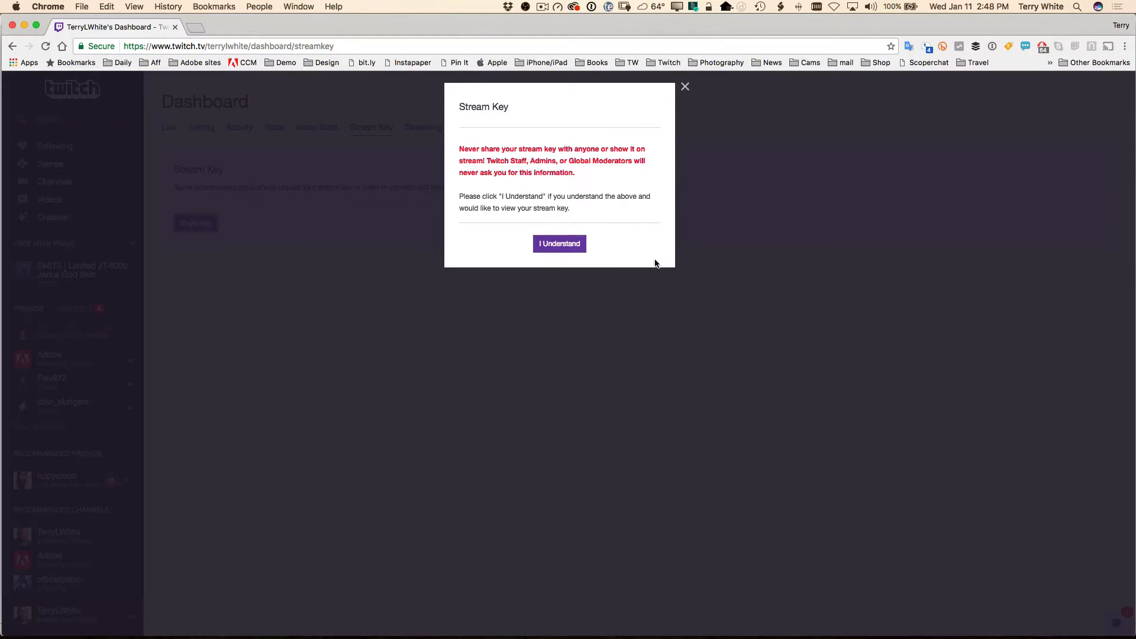
mouse_move(646, 260)
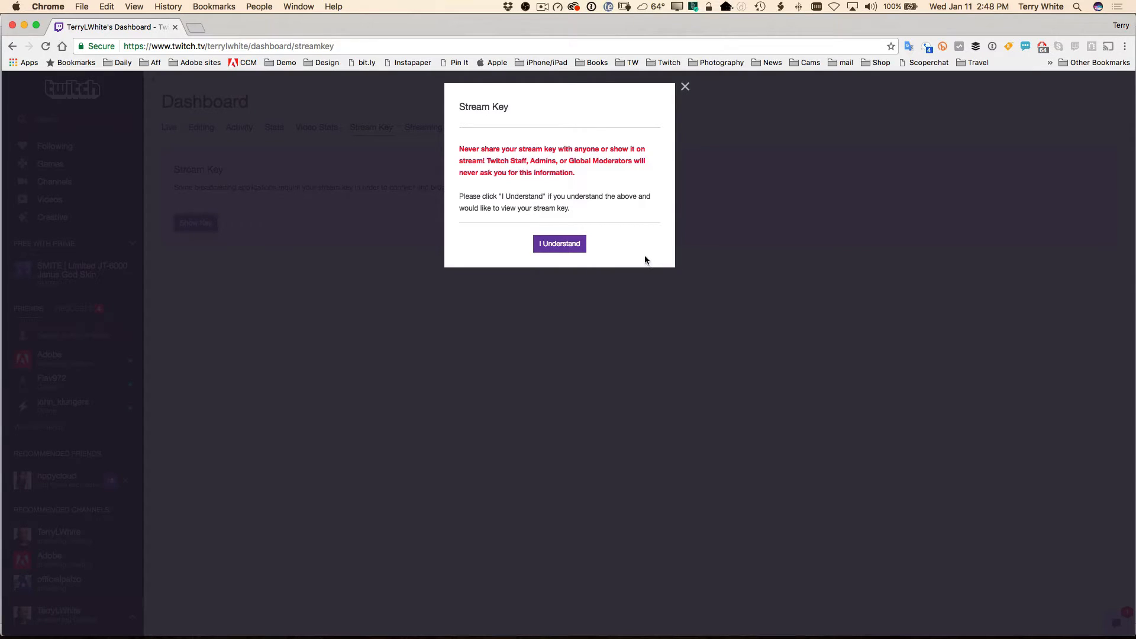
mouse_move(630, 253)
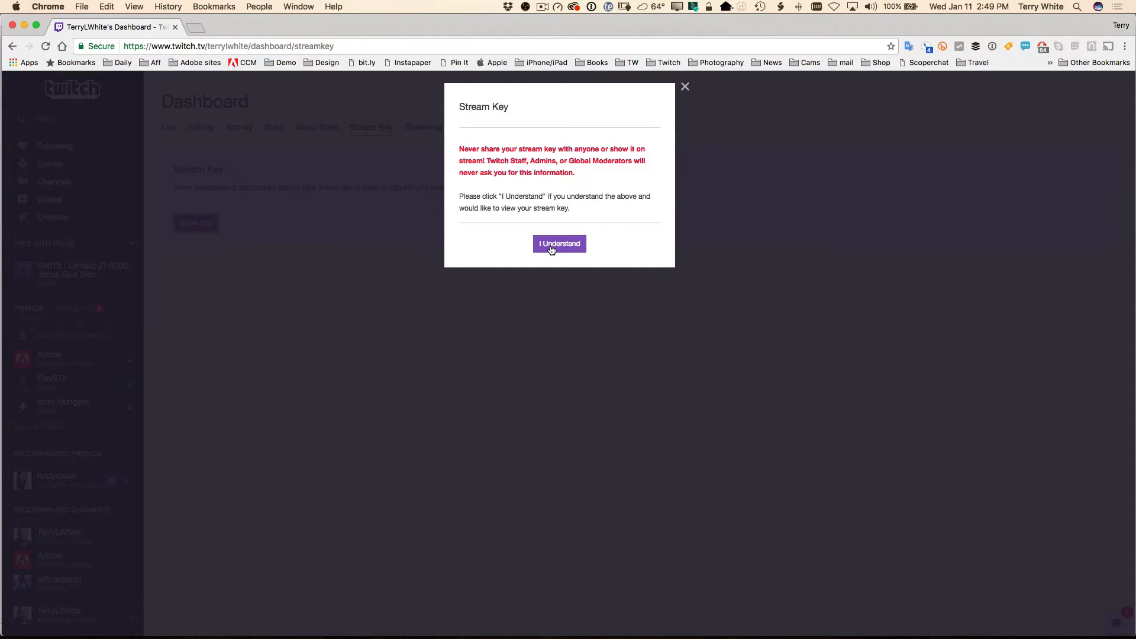
mouse_move(459, 216)
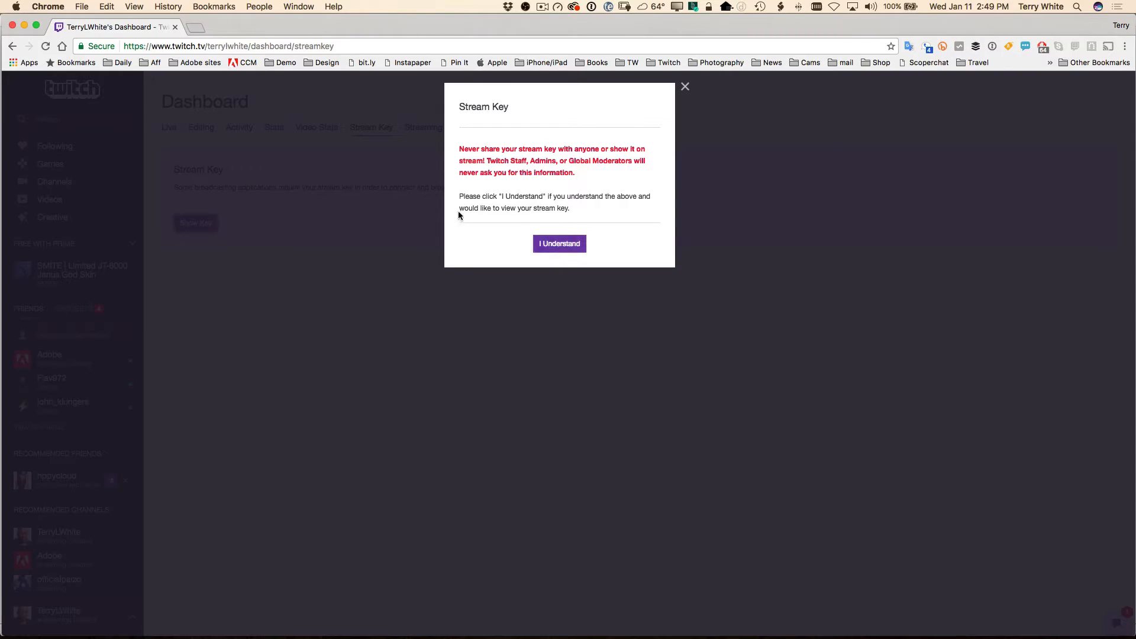
mouse_move(645, 211)
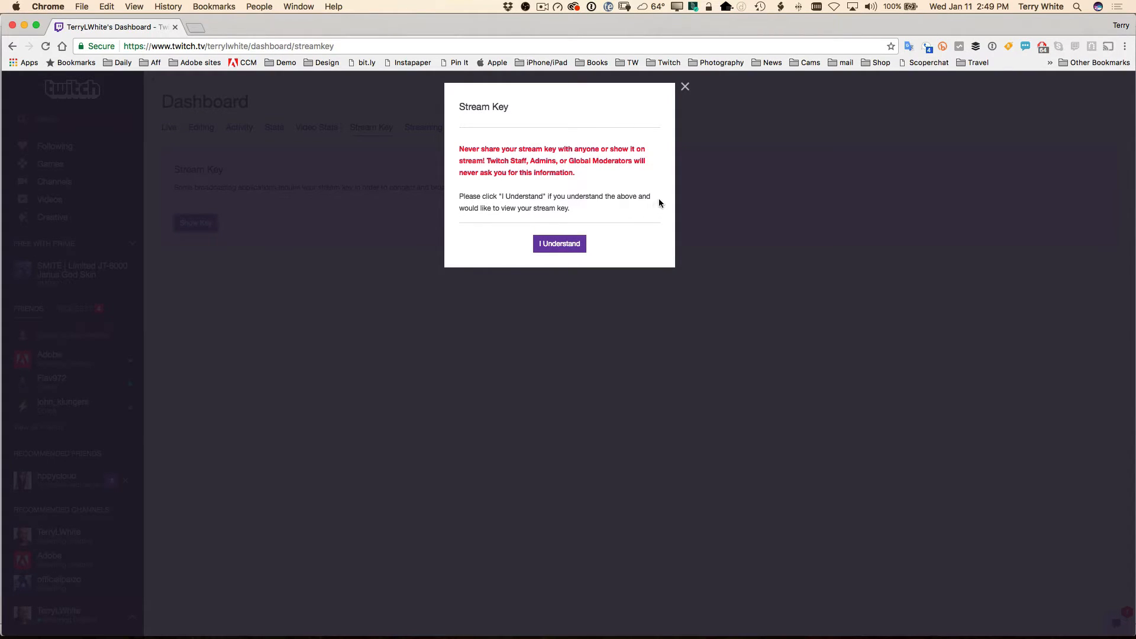
click(684, 87)
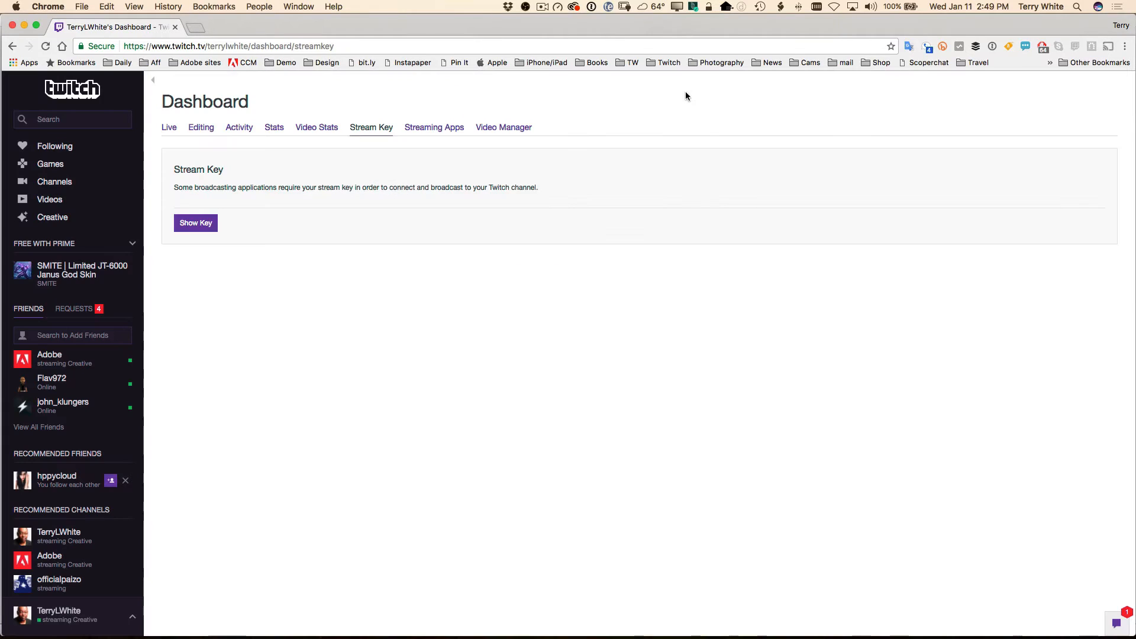
mouse_move(717, 186)
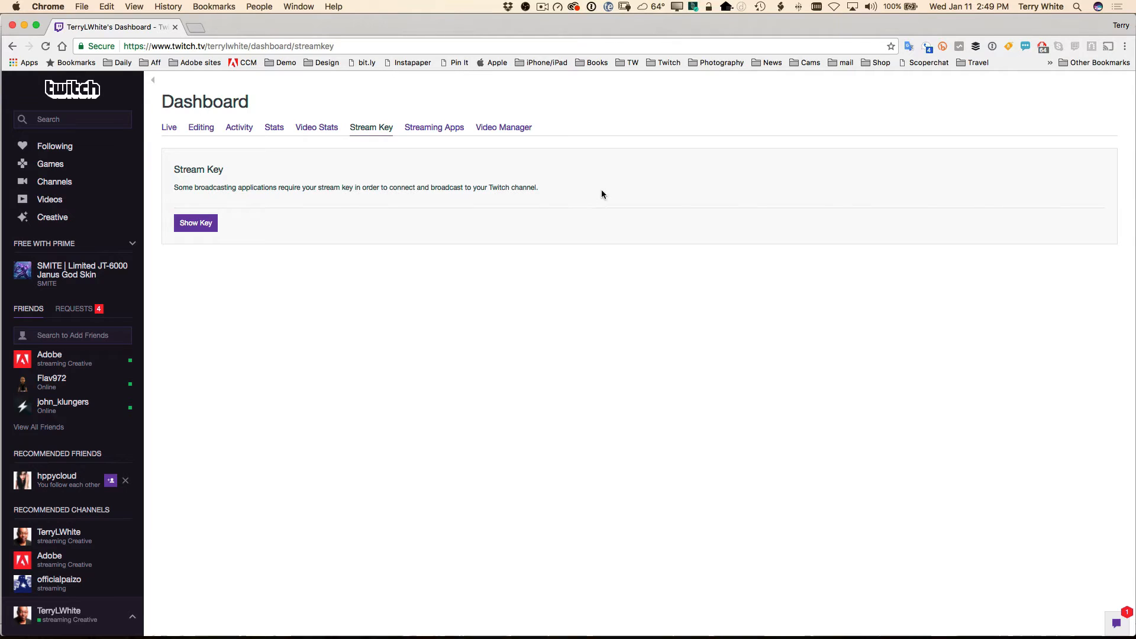
mouse_move(170, 140)
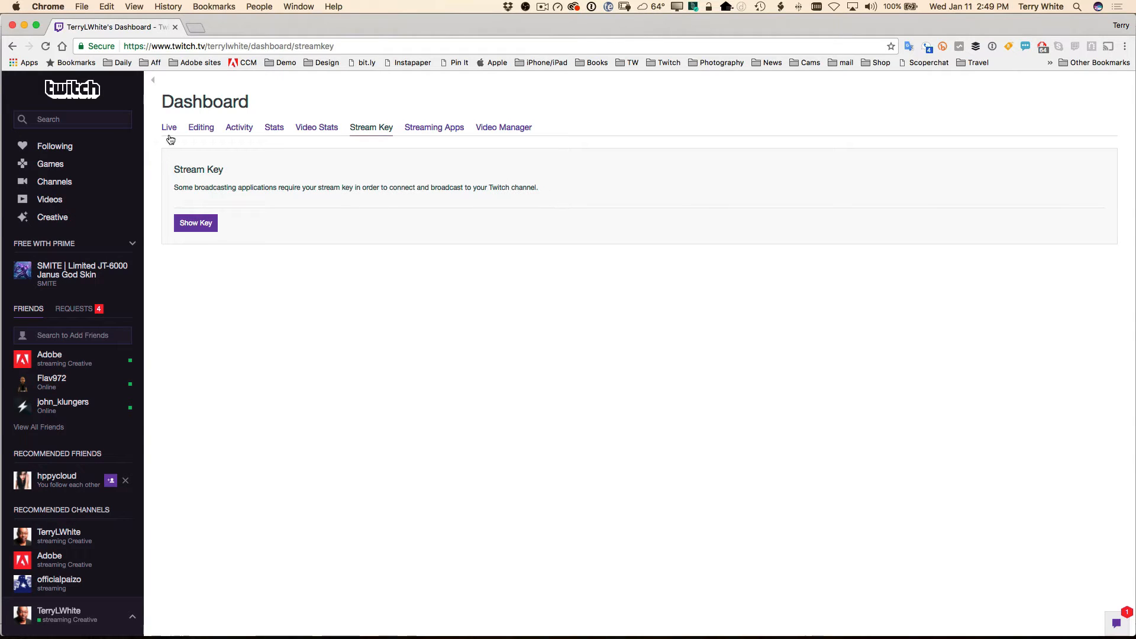
Check the Live dashboard showing the channel offline as 'Just Testing', then return to OBS
click(168, 128)
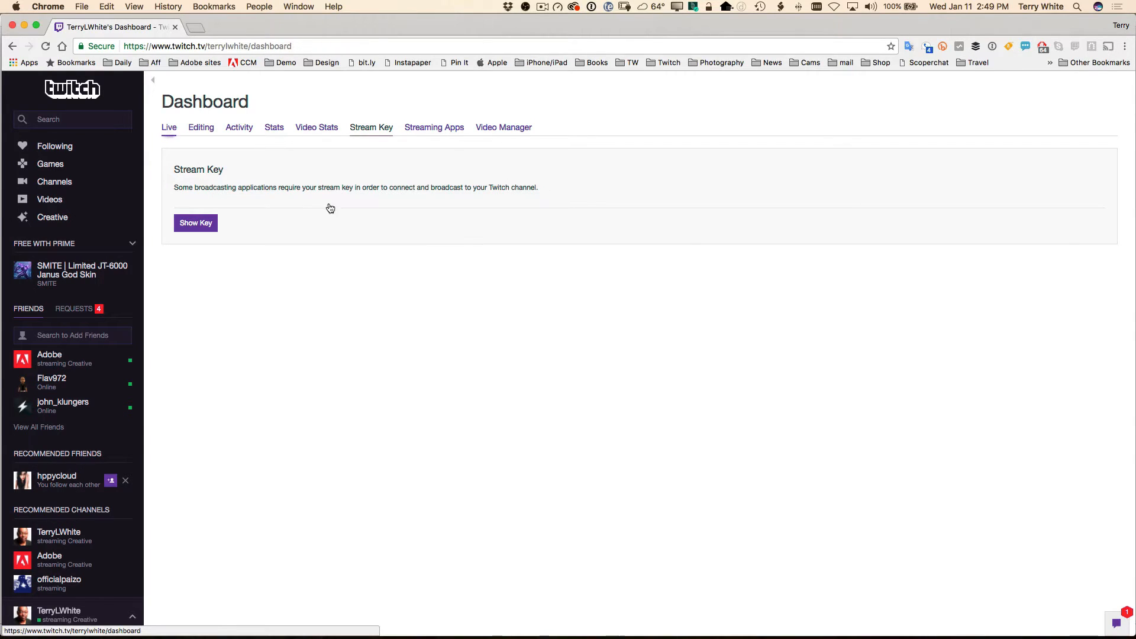
click(169, 127)
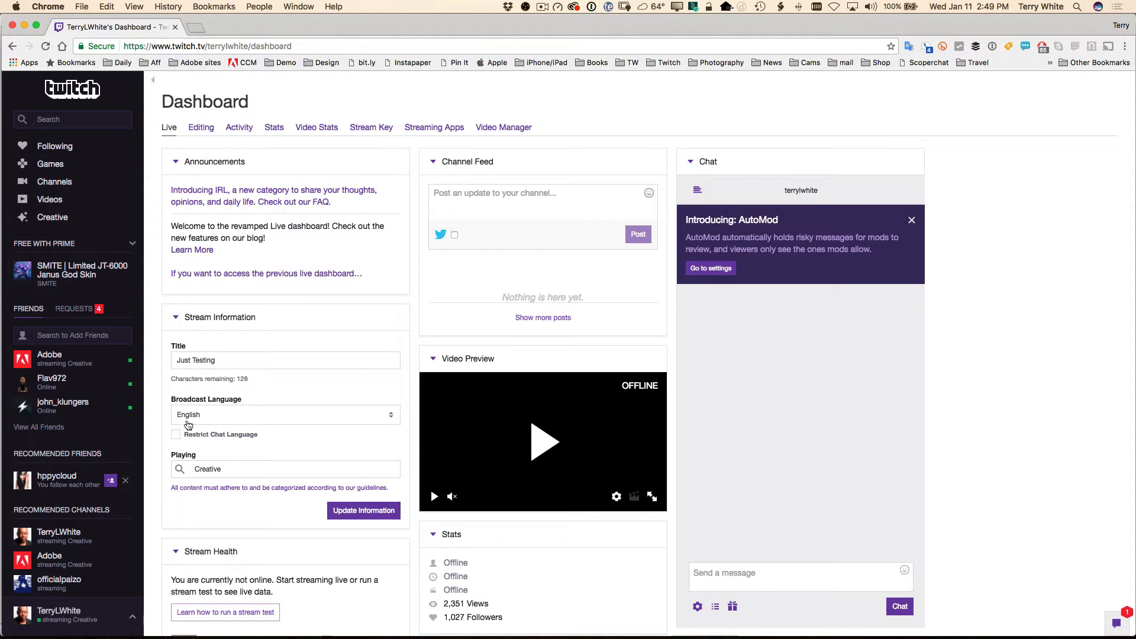
mouse_move(183, 474)
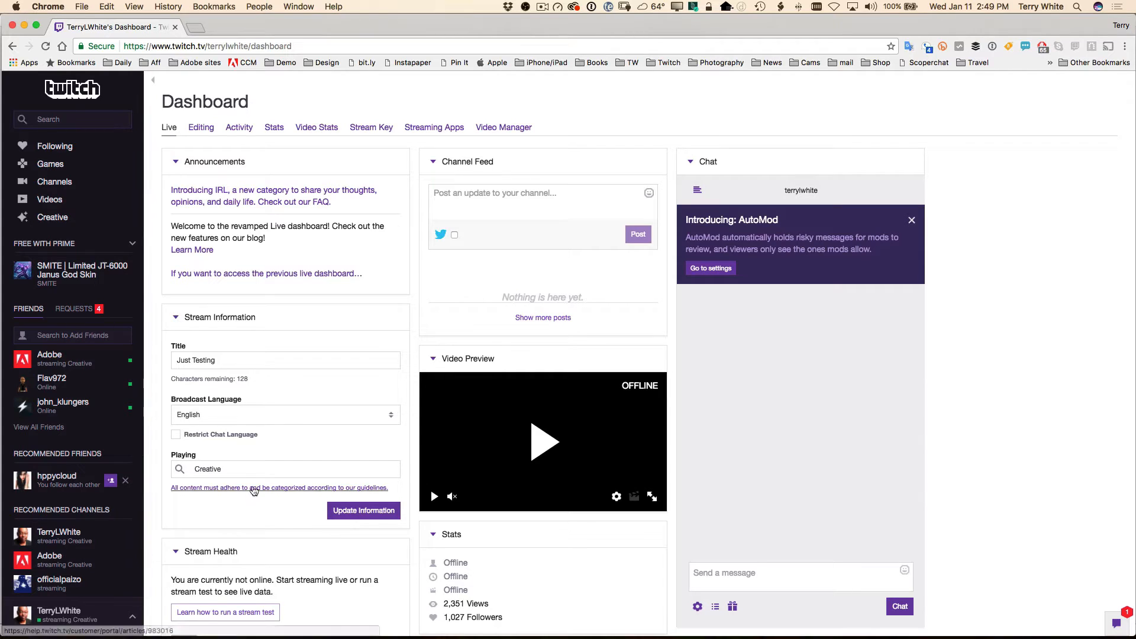
mouse_move(360, 517)
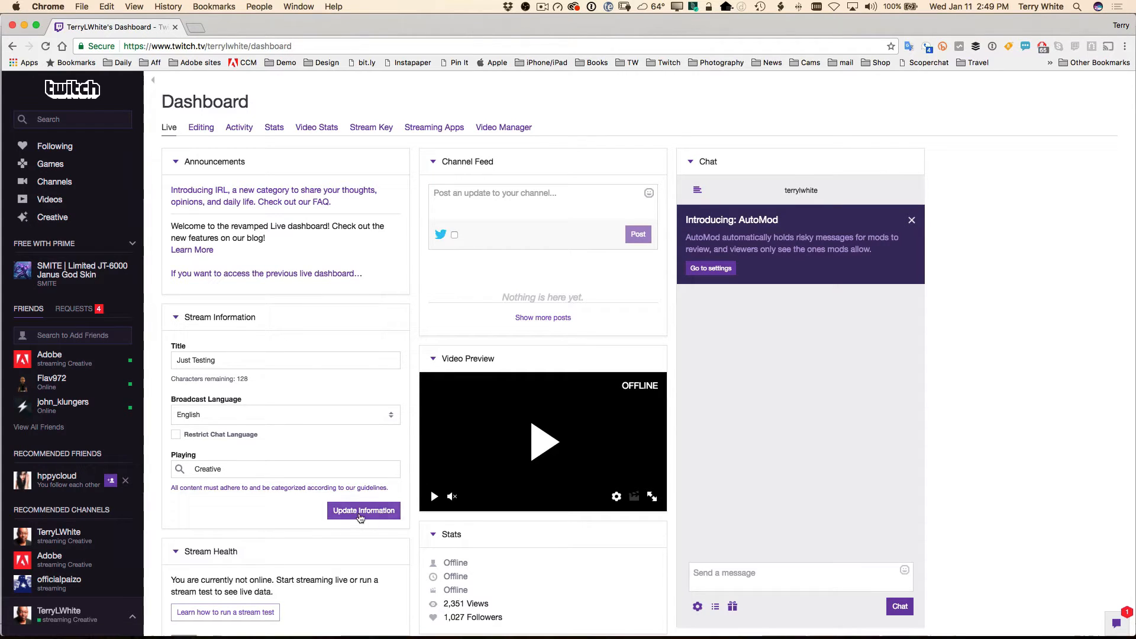
mouse_move(479, 253)
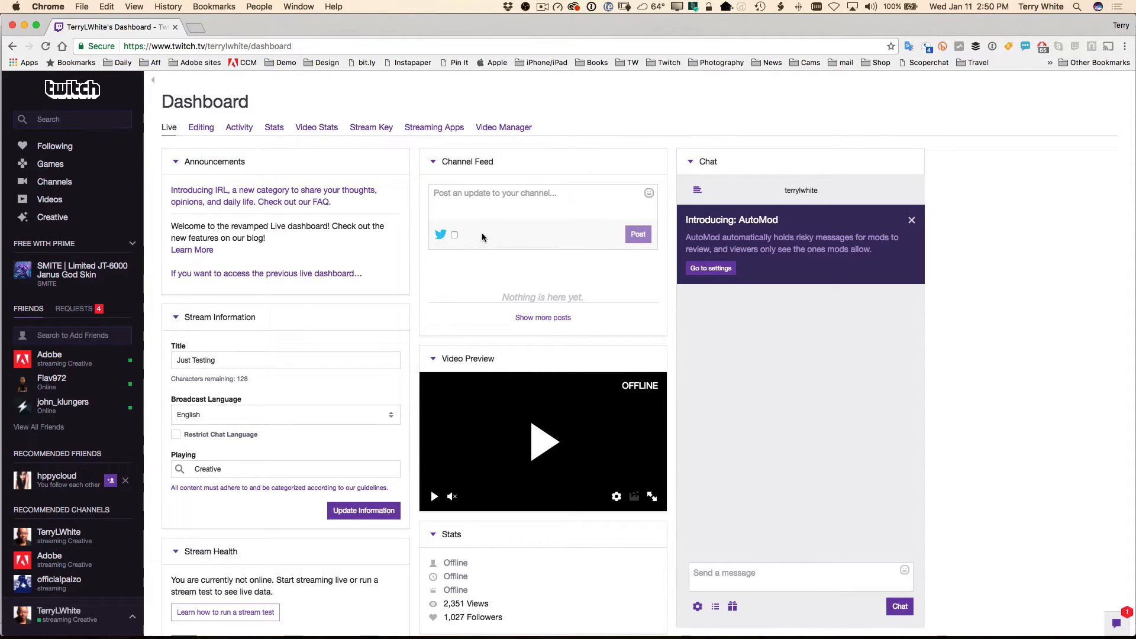
mouse_move(567, 264)
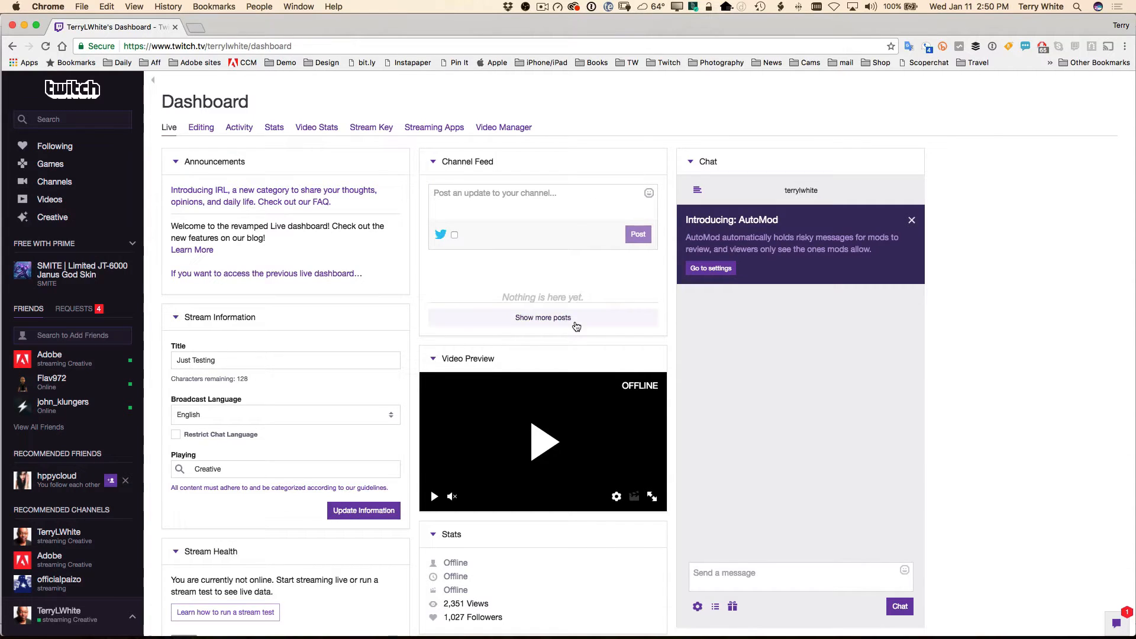
scroll(down, 3)
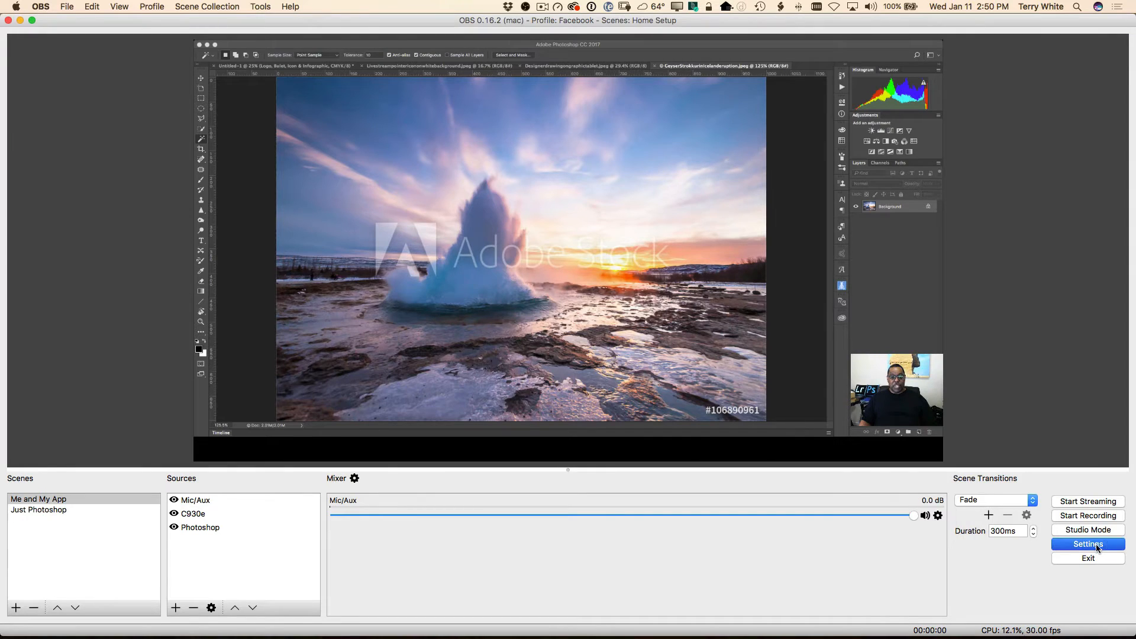
Open OBS Stream settings and keep Twitch as the streaming service
click(1088, 544)
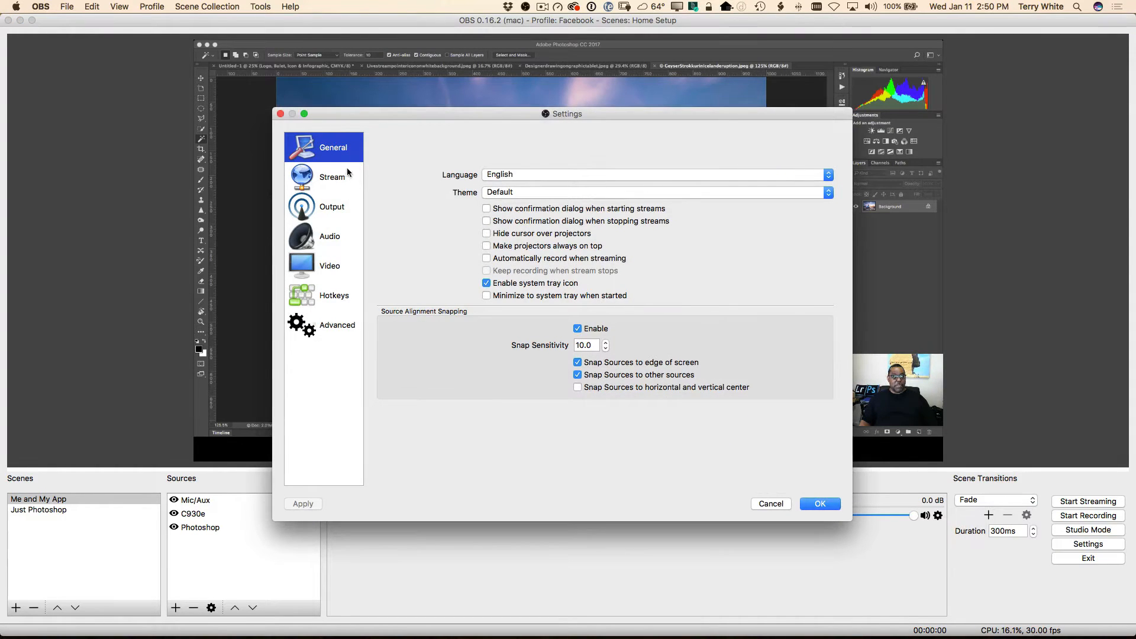
click(331, 176)
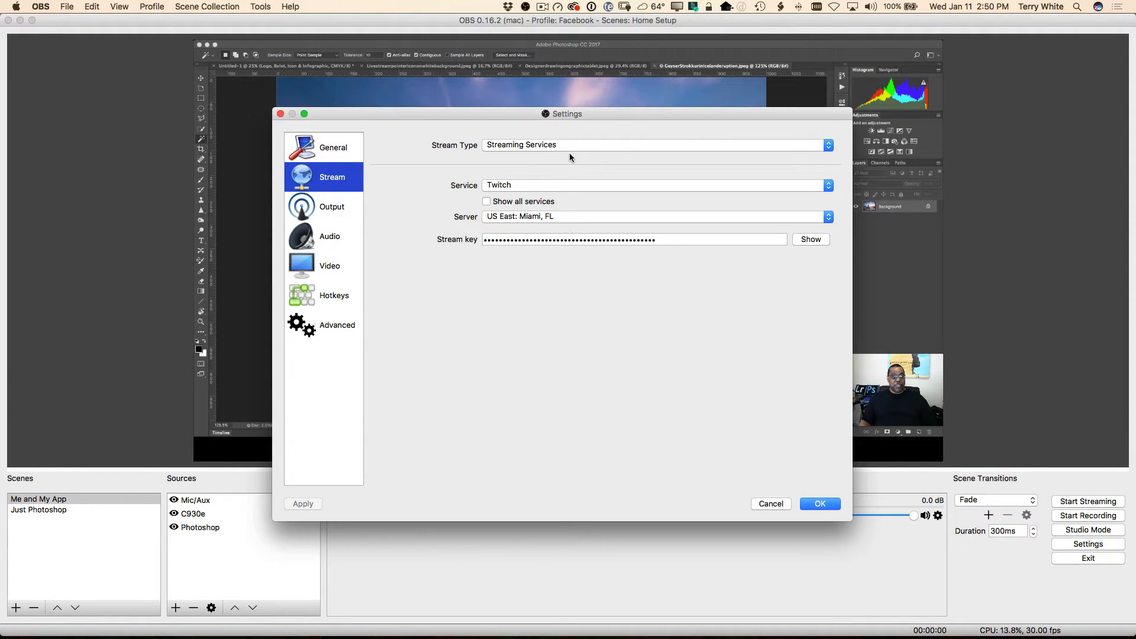
click(654, 185)
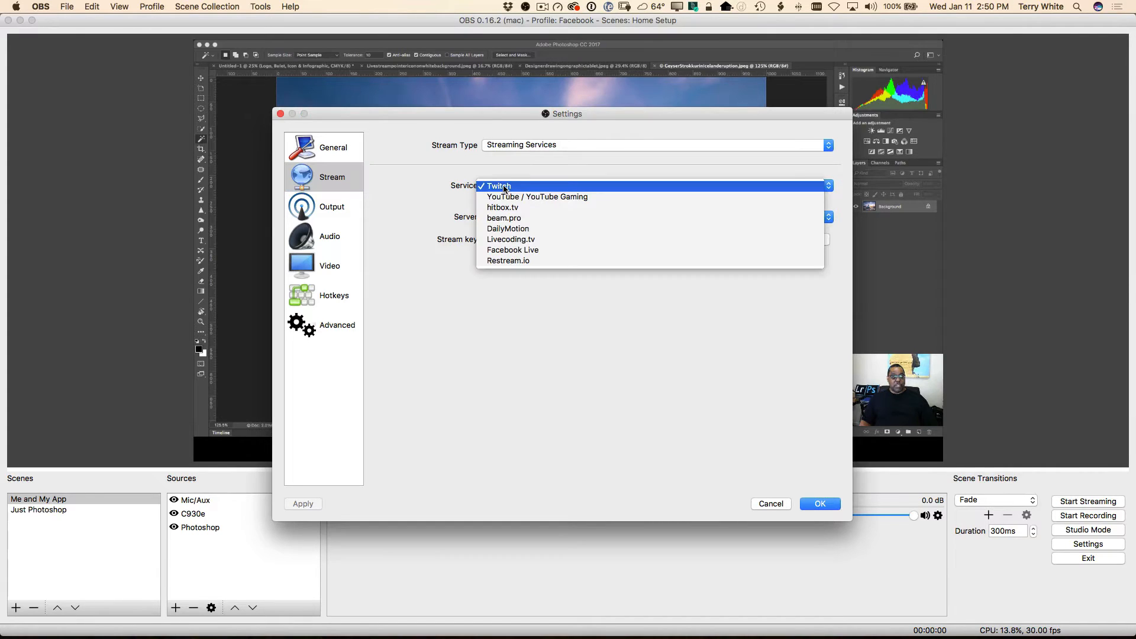
click(499, 185)
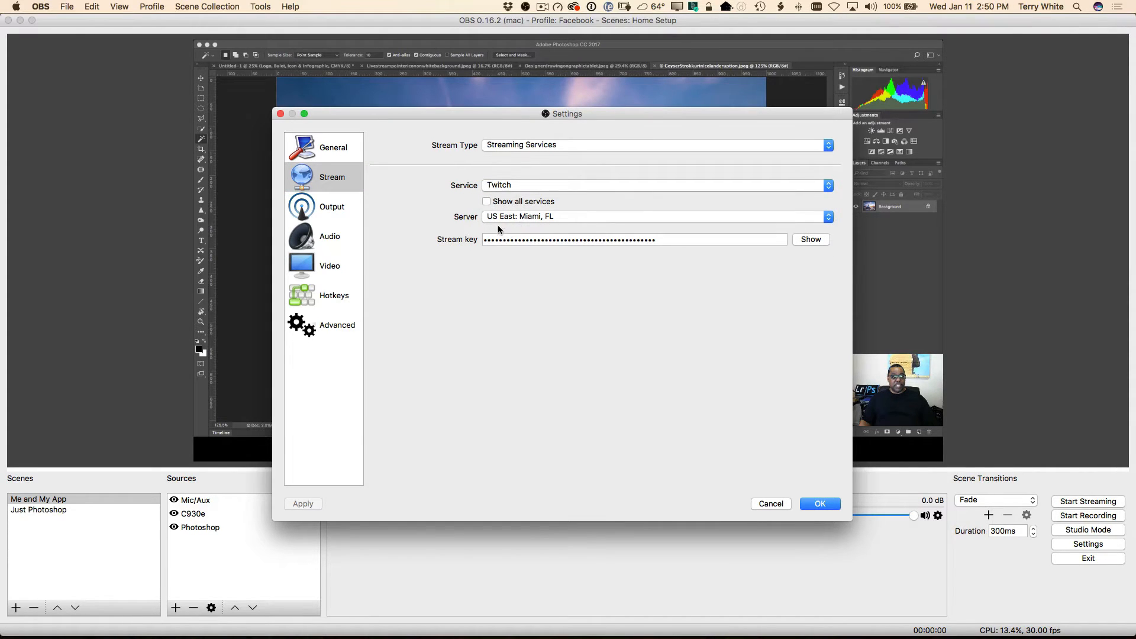
mouse_move(537, 220)
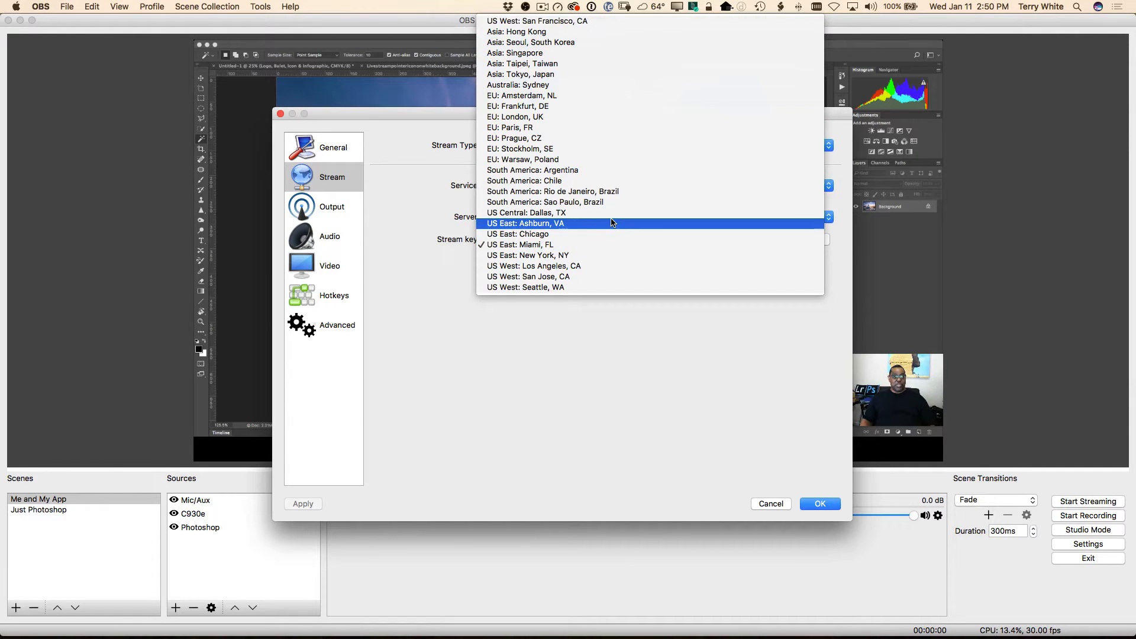
click(533, 21)
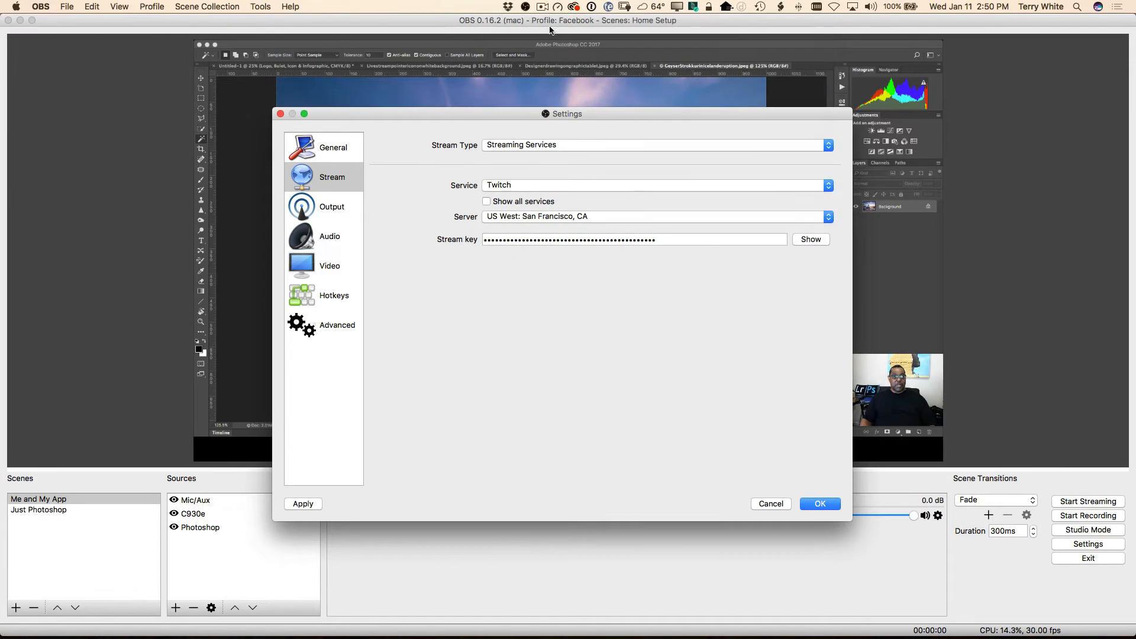
mouse_move(568, 50)
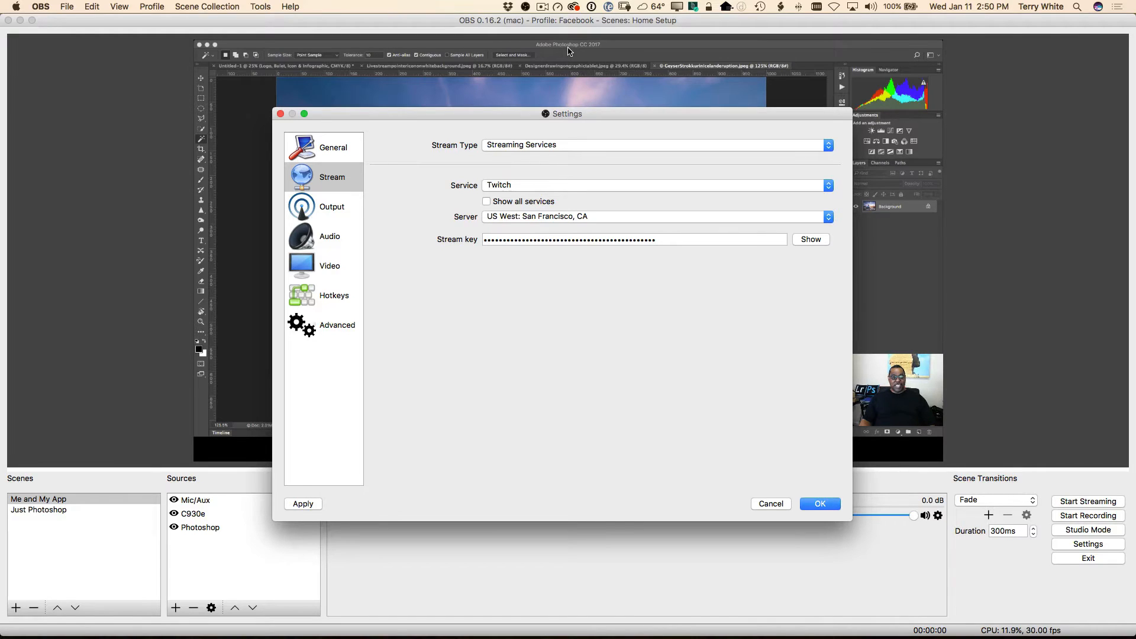
Clear the old stream key and select the US East: Miami, FL server
click(655, 145)
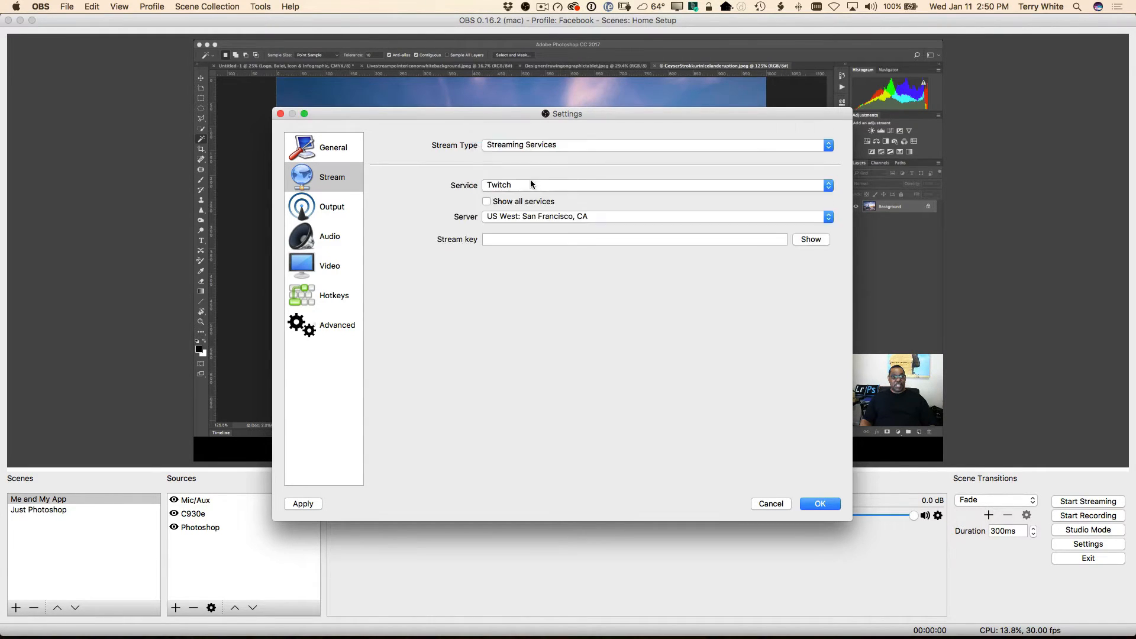
click(654, 217)
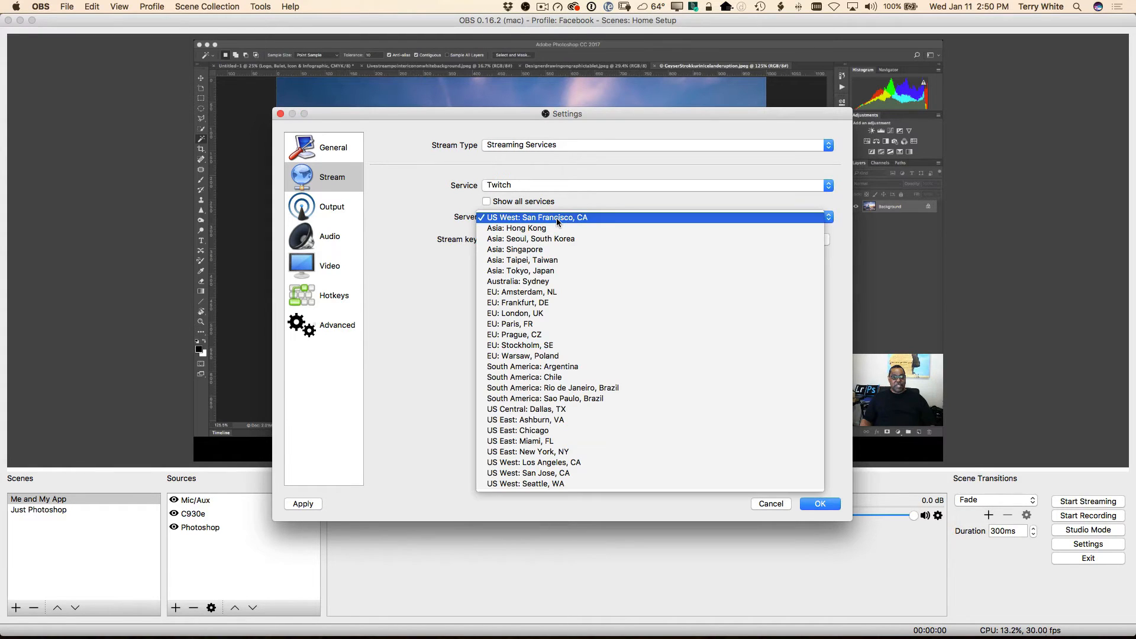
mouse_move(589, 447)
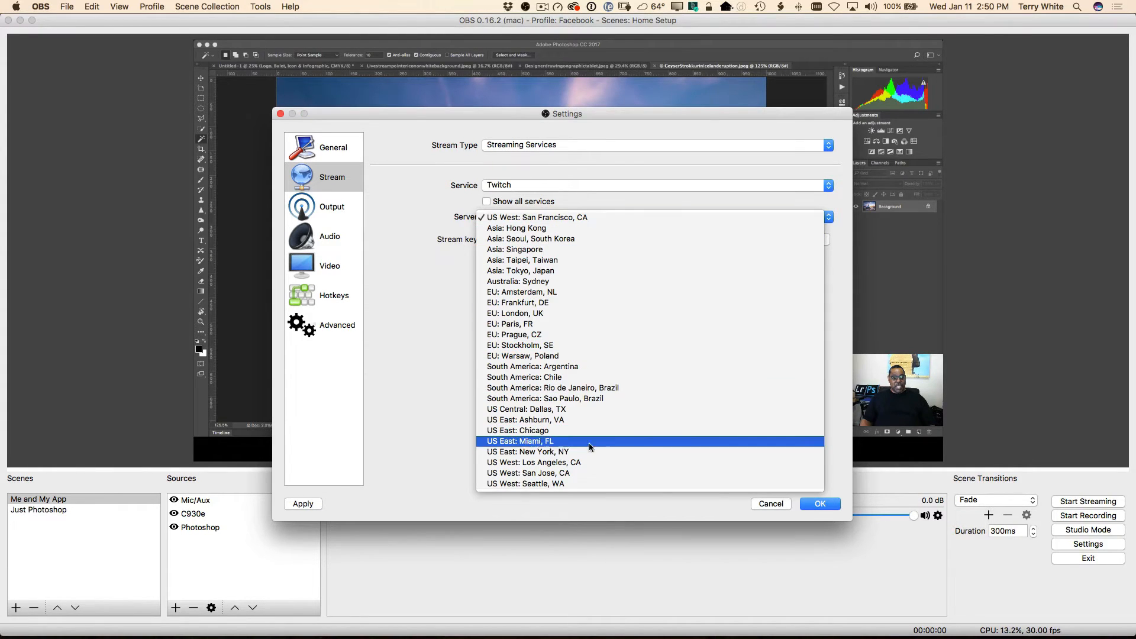
click(521, 440)
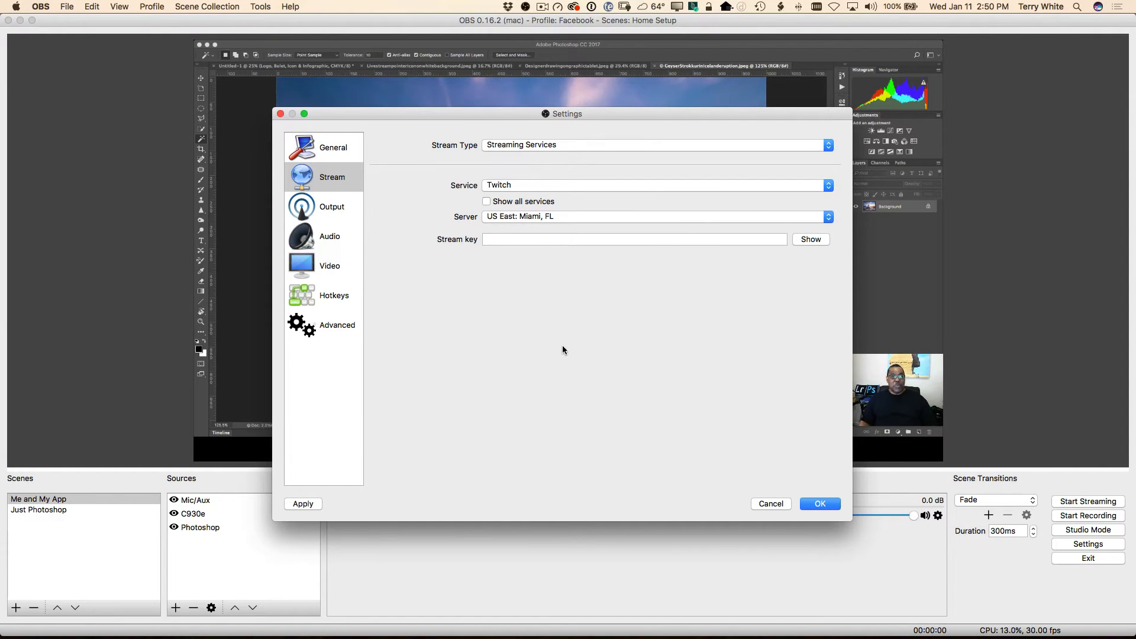
mouse_move(568, 347)
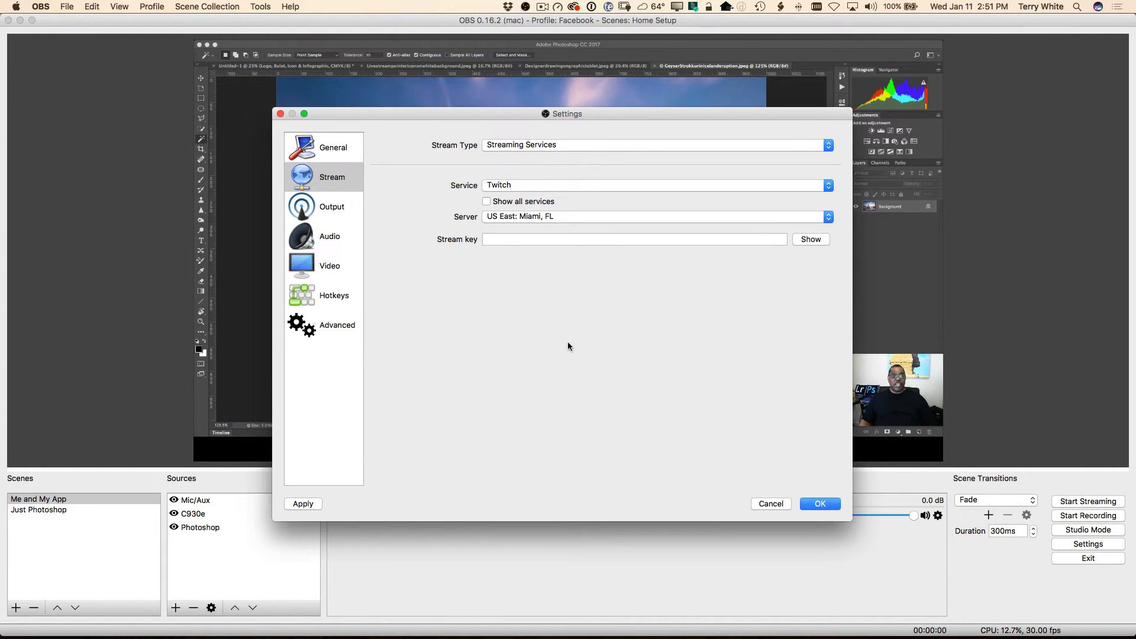
mouse_move(547, 223)
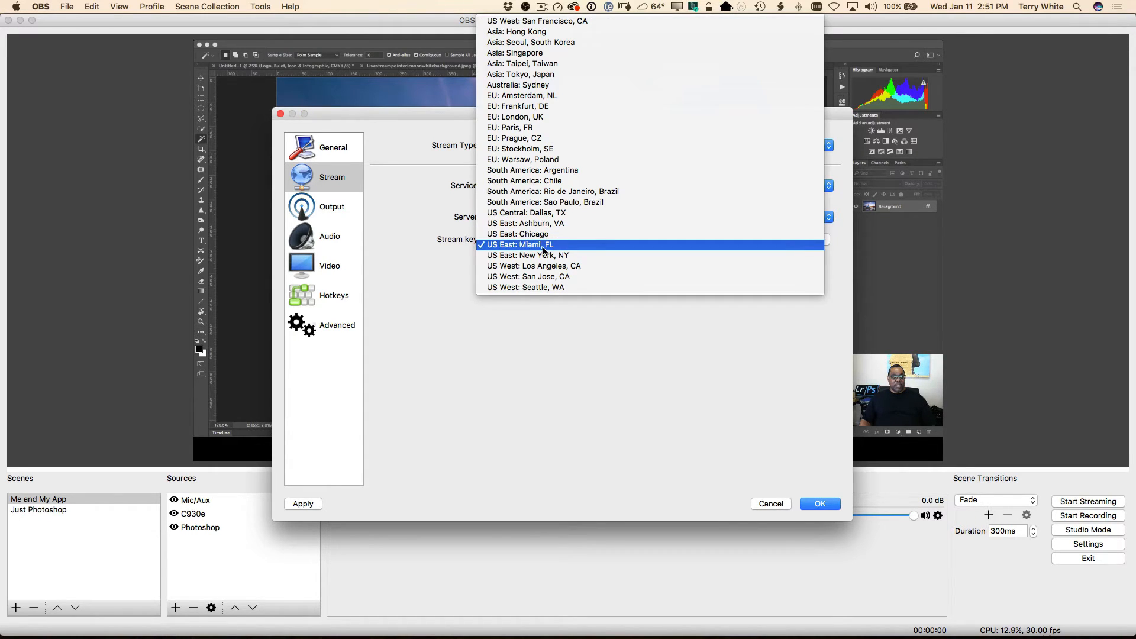
mouse_move(546, 234)
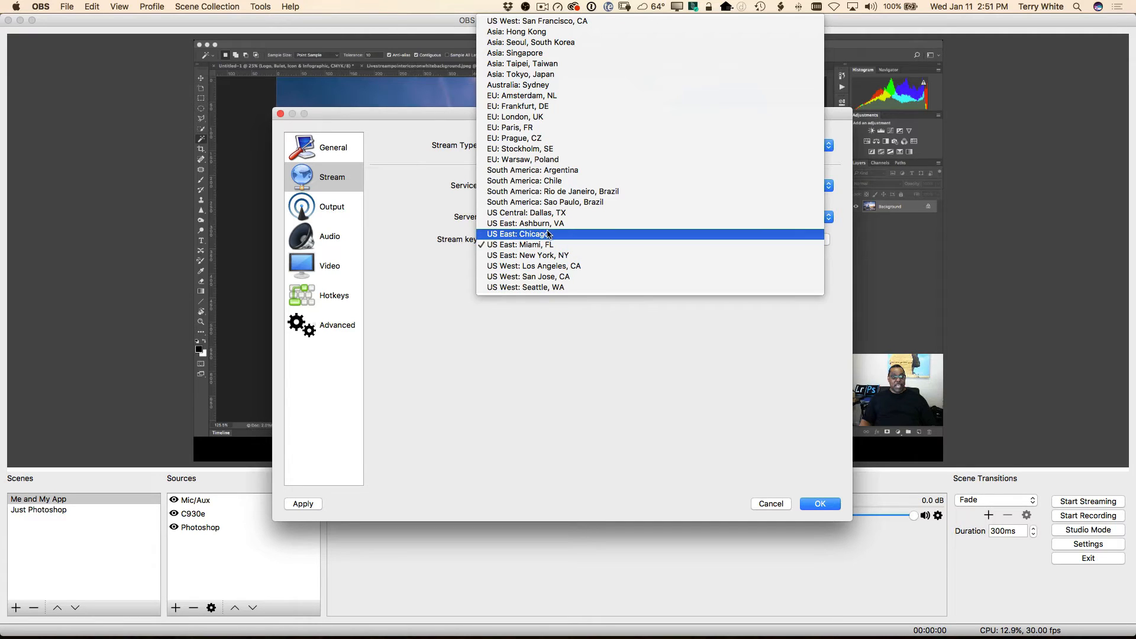
mouse_move(562, 223)
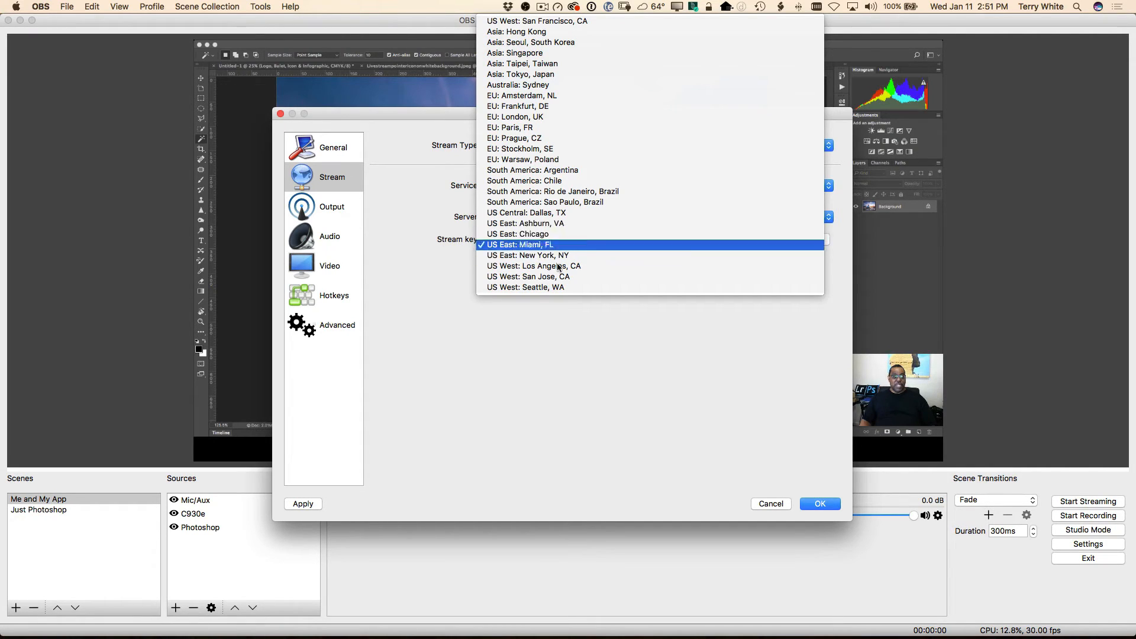
click(518, 244)
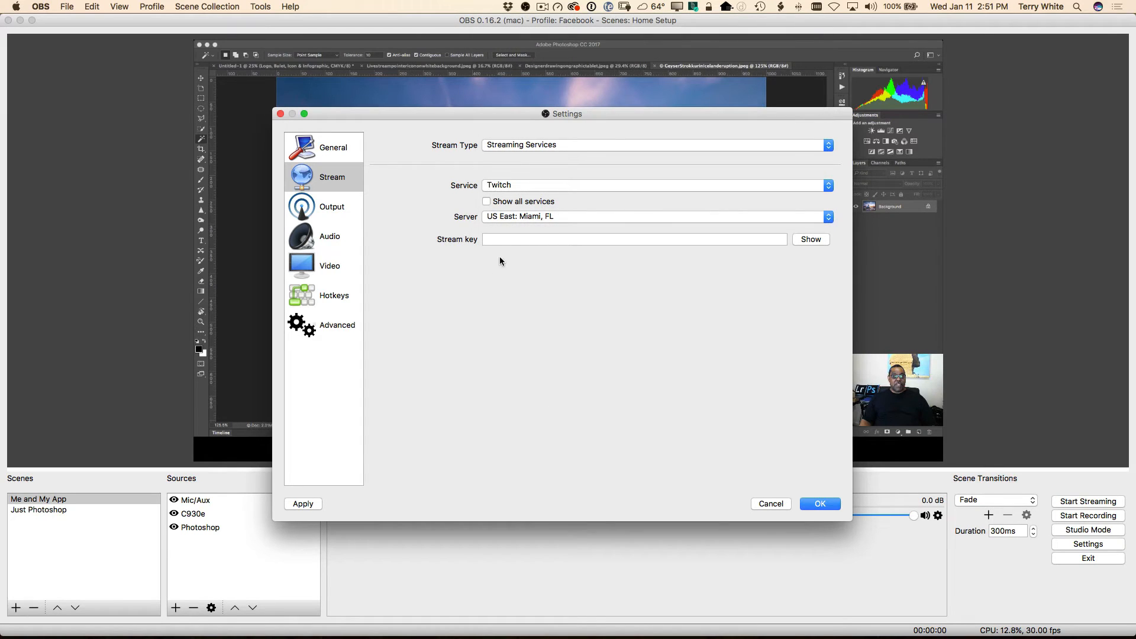
Paste the stream key, close Settings, and start streaming the Home Setup scene
click(634, 239)
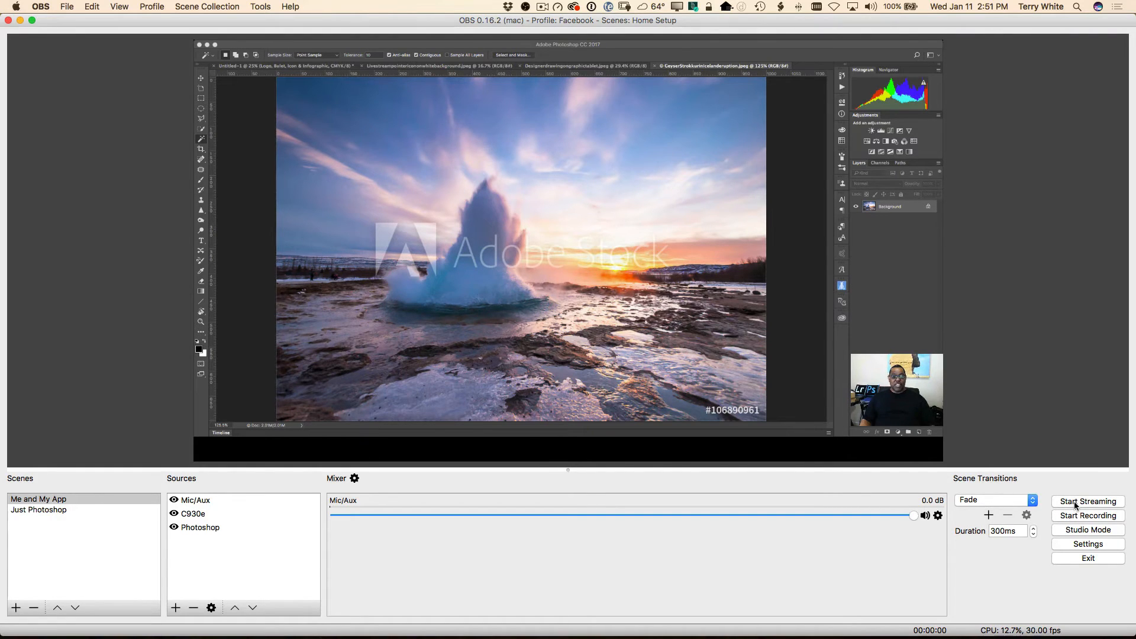
click(1088, 501)
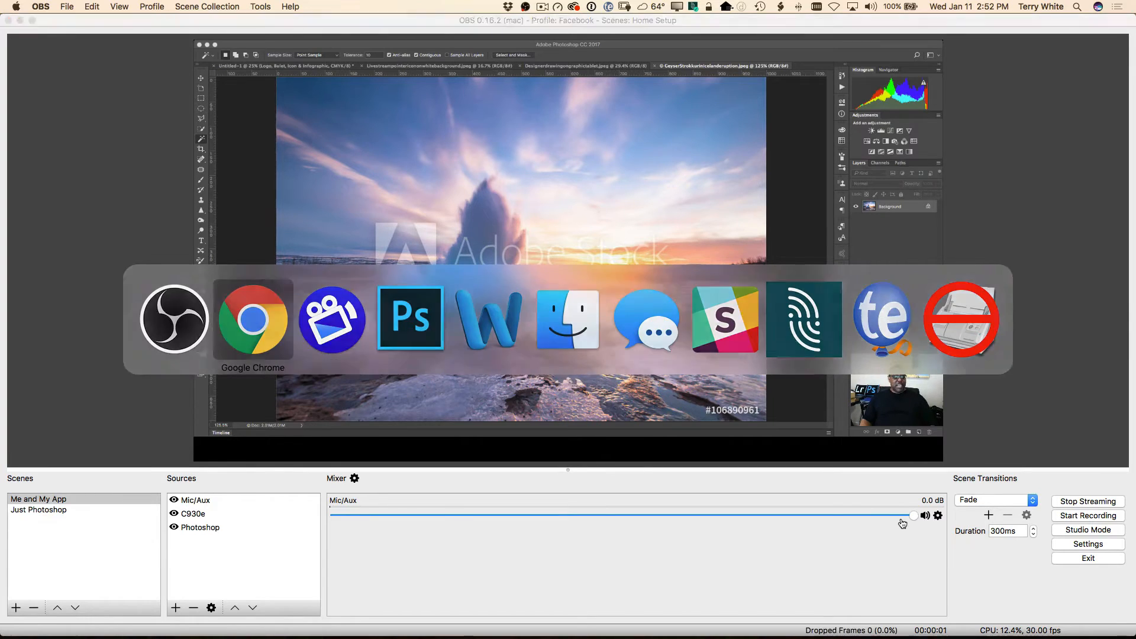
Scroll the Twitch Dashboard to see the live preview and a bitrate of about 1,763 kb/s
click(252, 319)
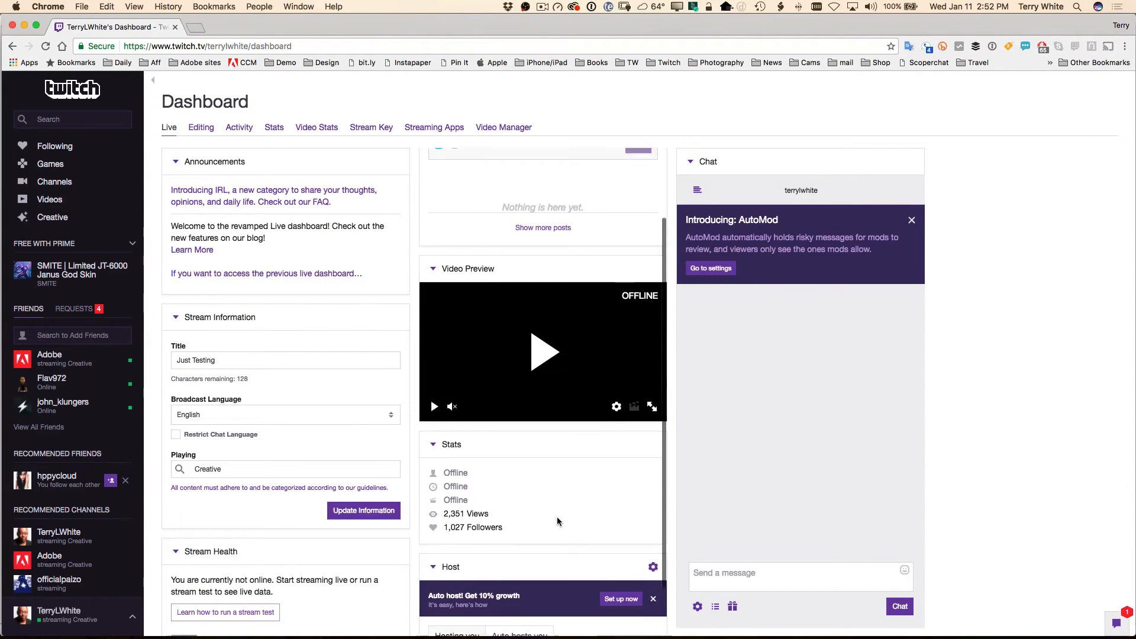
scroll(down, 3)
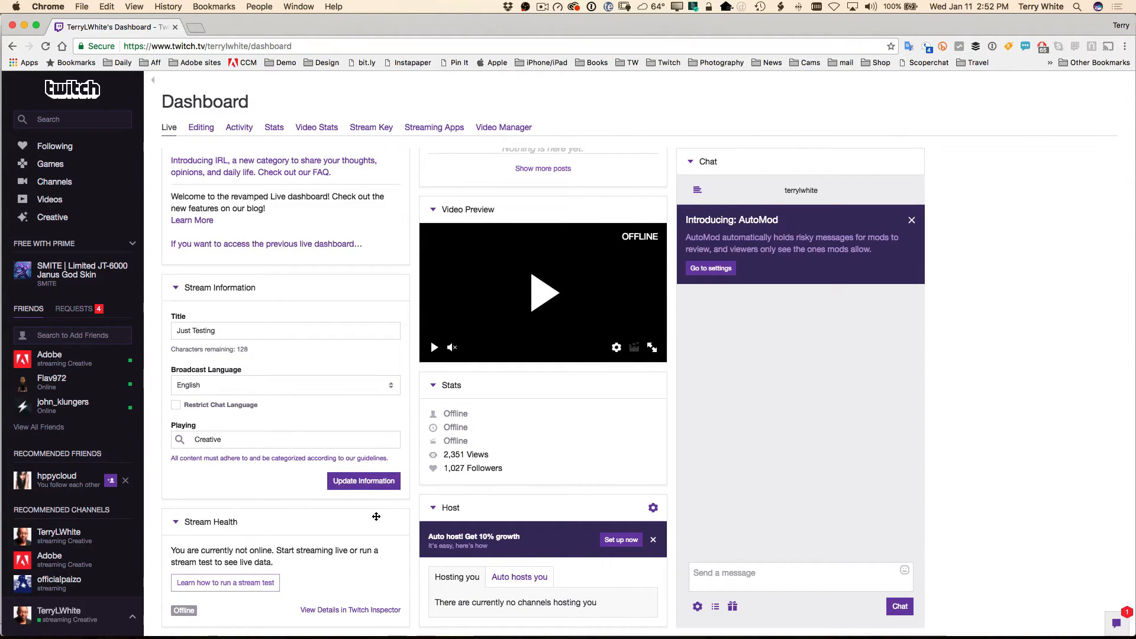
mouse_move(365, 523)
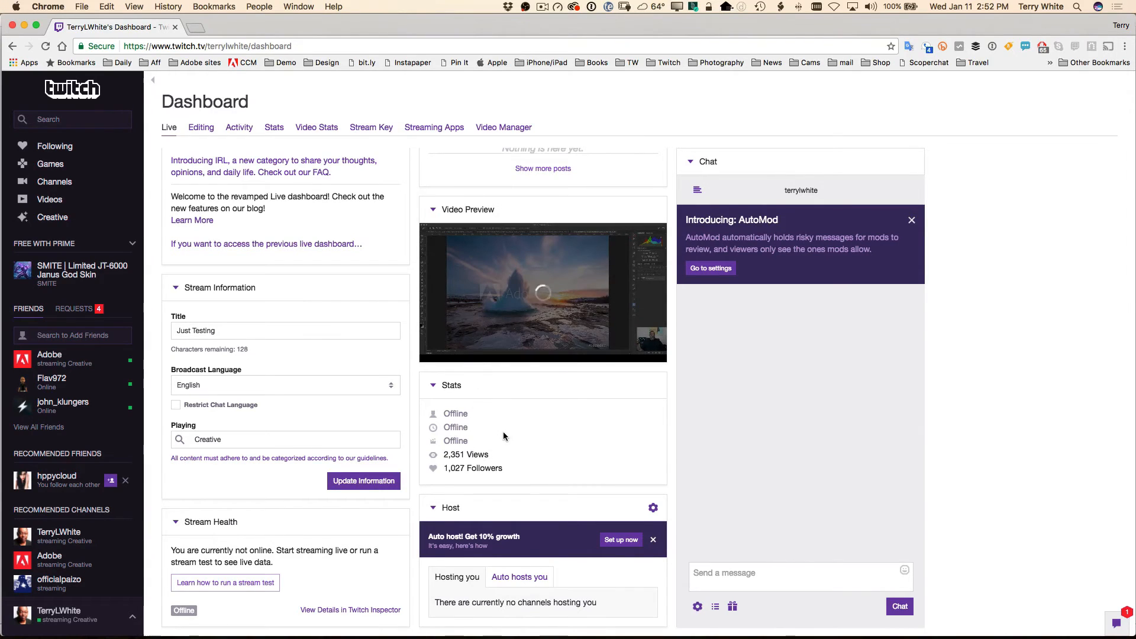
scroll(down, 3)
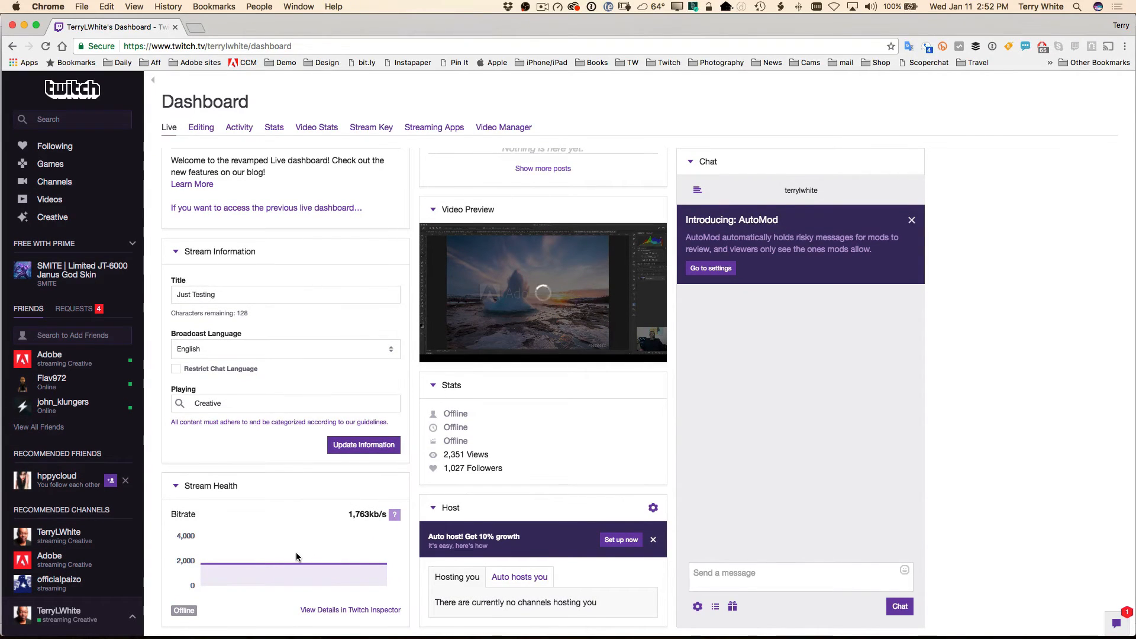
mouse_move(311, 556)
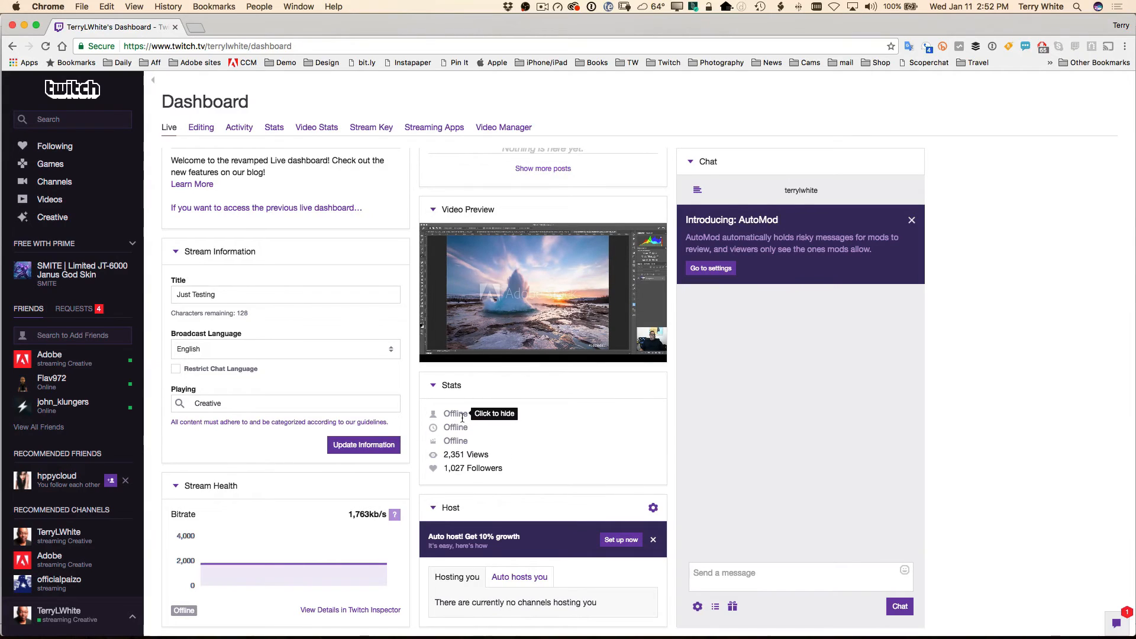
mouse_move(730, 568)
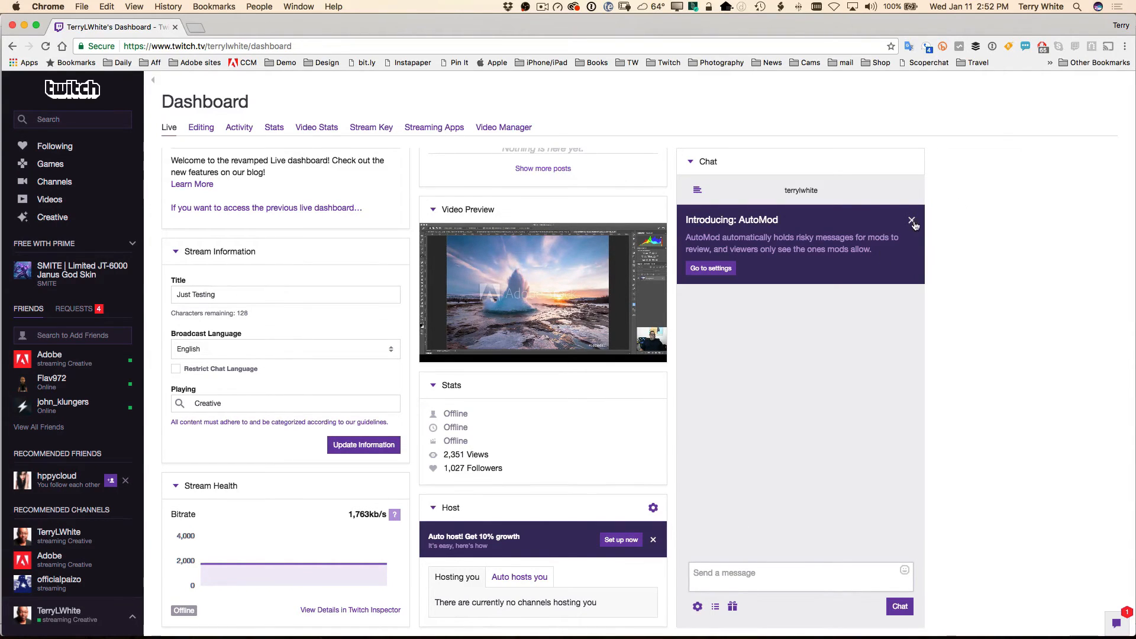
Dismiss the AutoMod banner, pop out the chat and drag its window aside
click(911, 220)
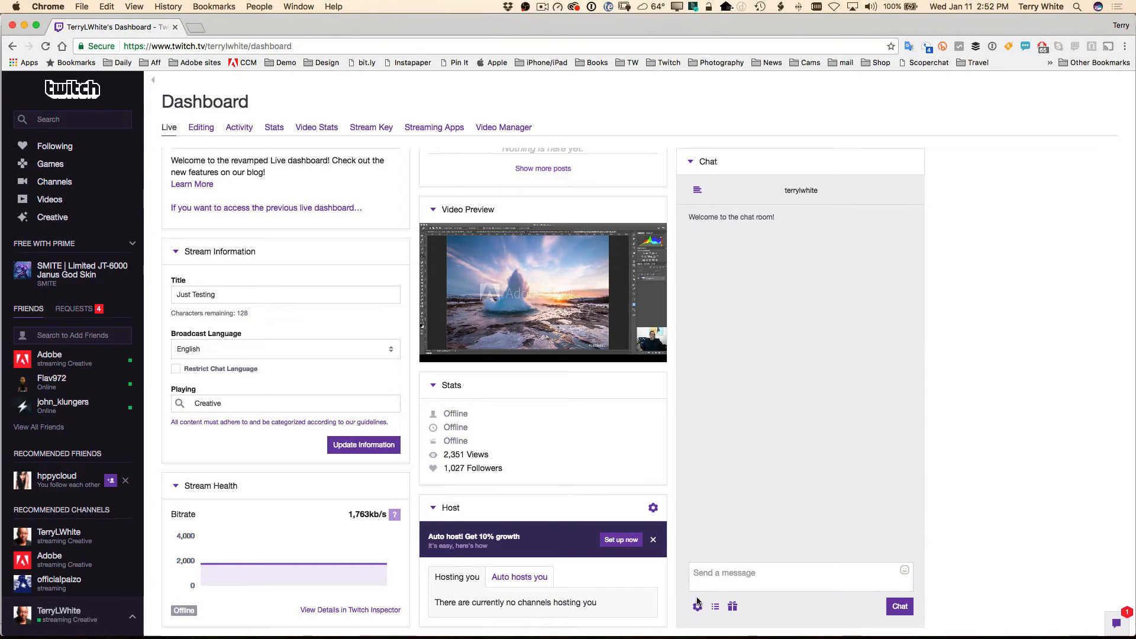
click(696, 606)
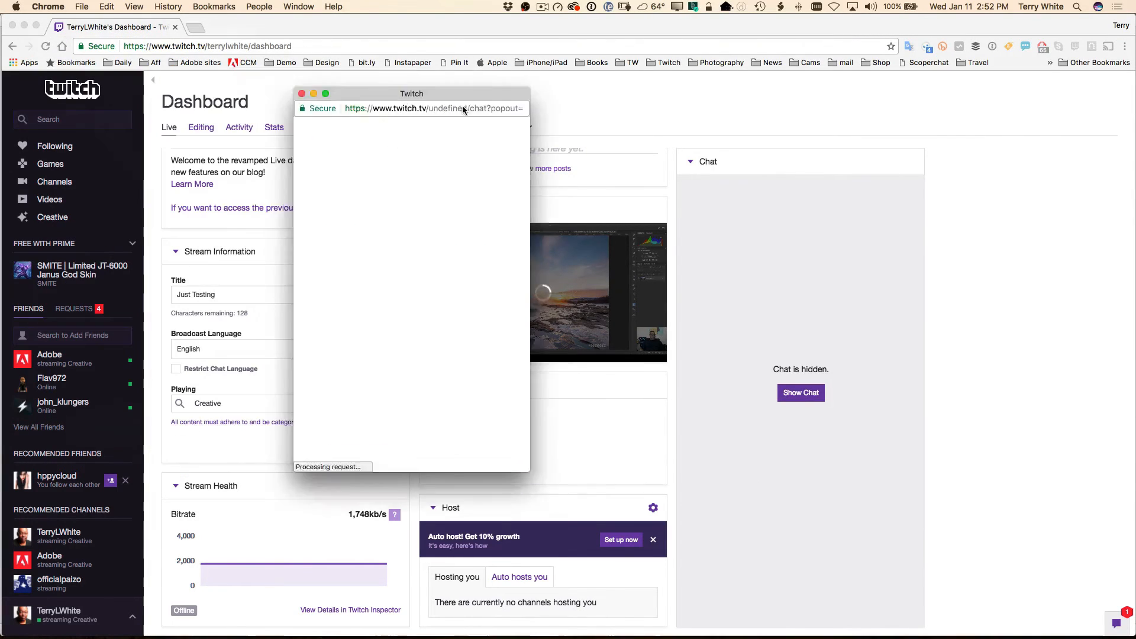
drag(411, 93, 982, 90)
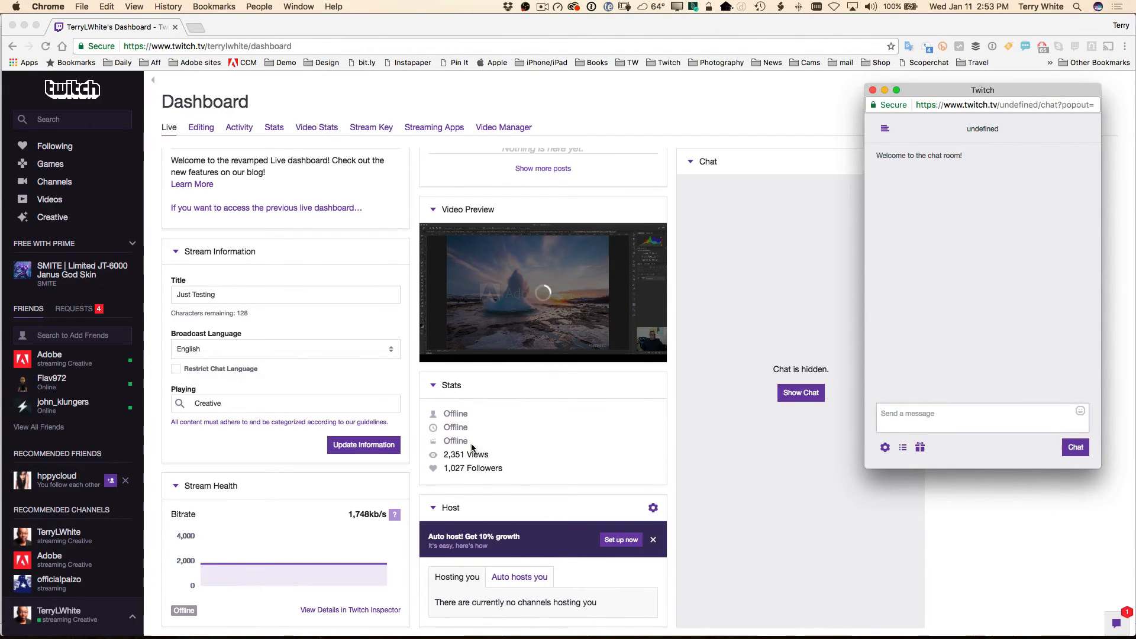
mouse_move(457, 417)
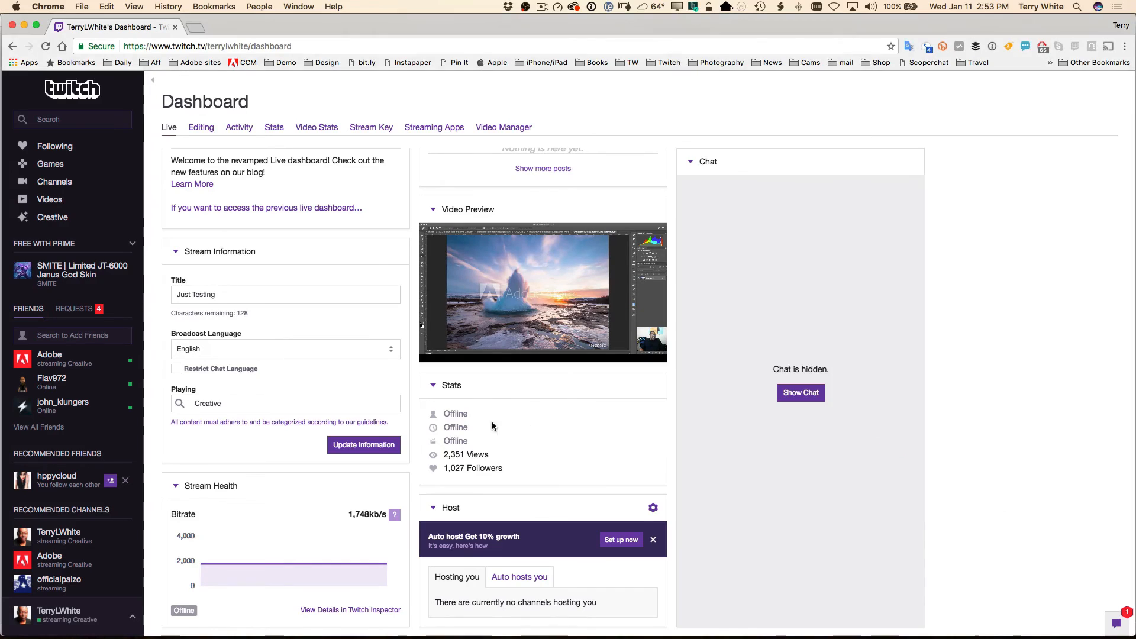
mouse_move(461, 413)
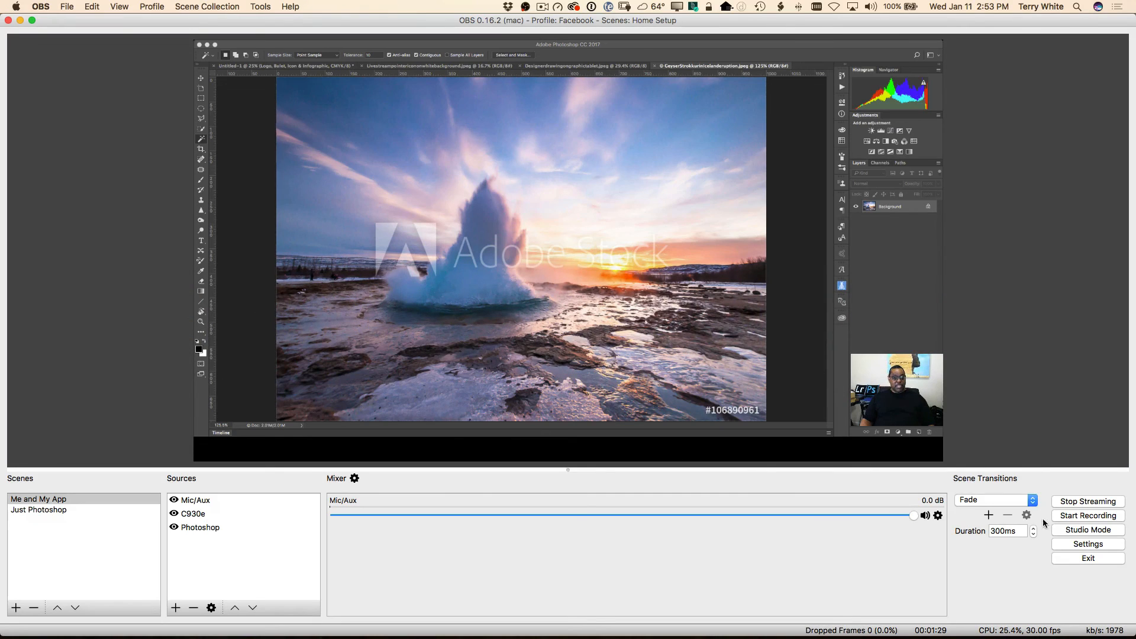
Stop the OBS stream so the stream timer resets to zero
click(1088, 501)
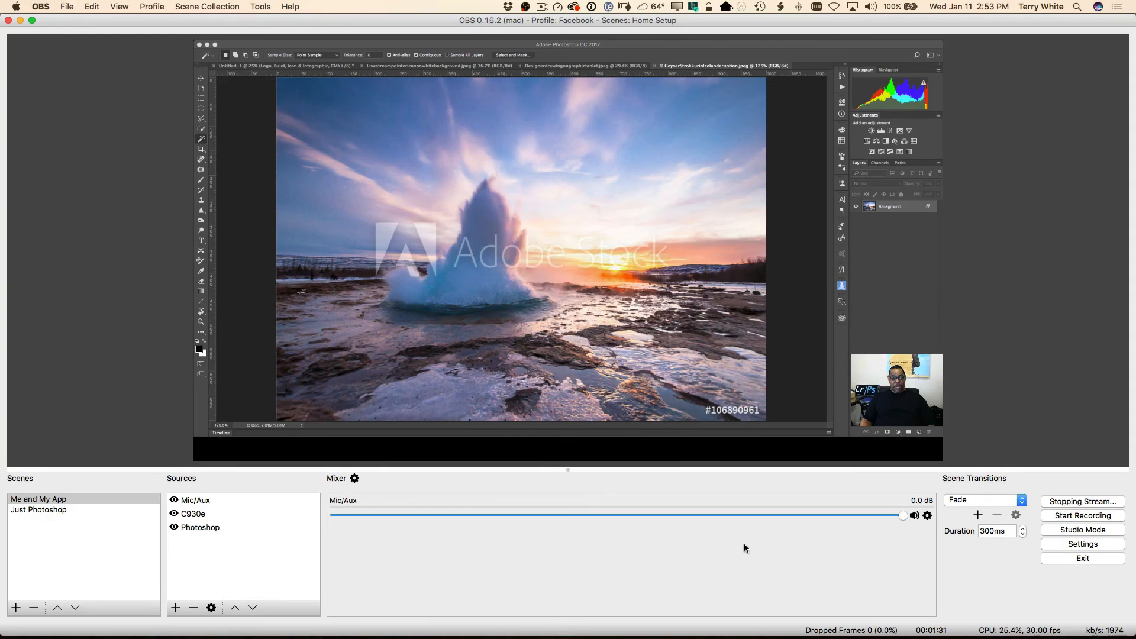
click(1082, 501)
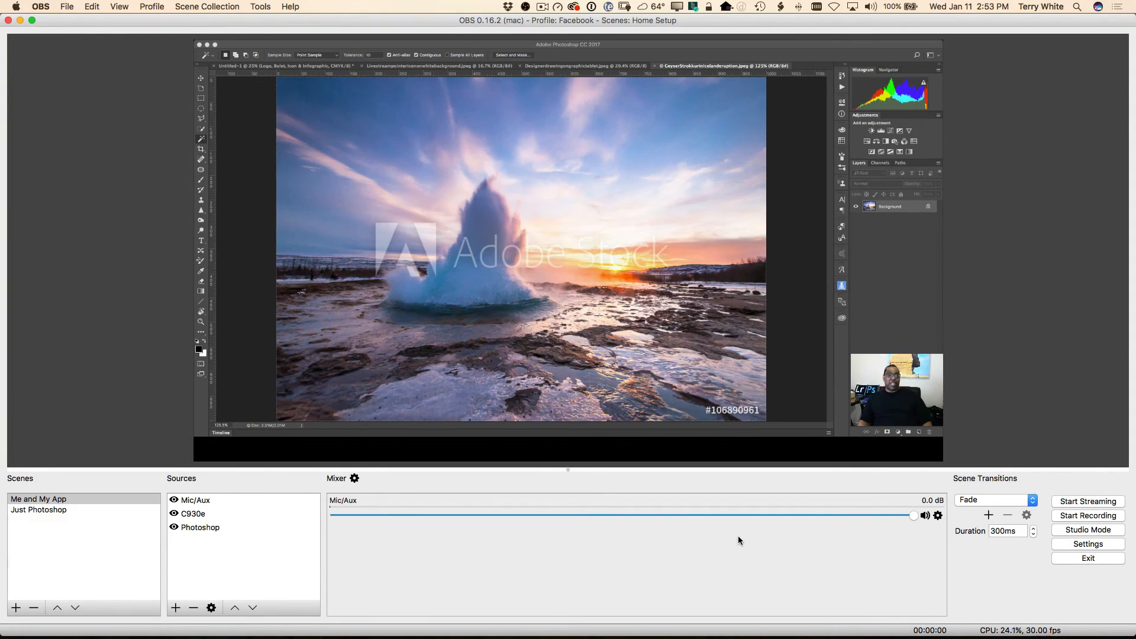